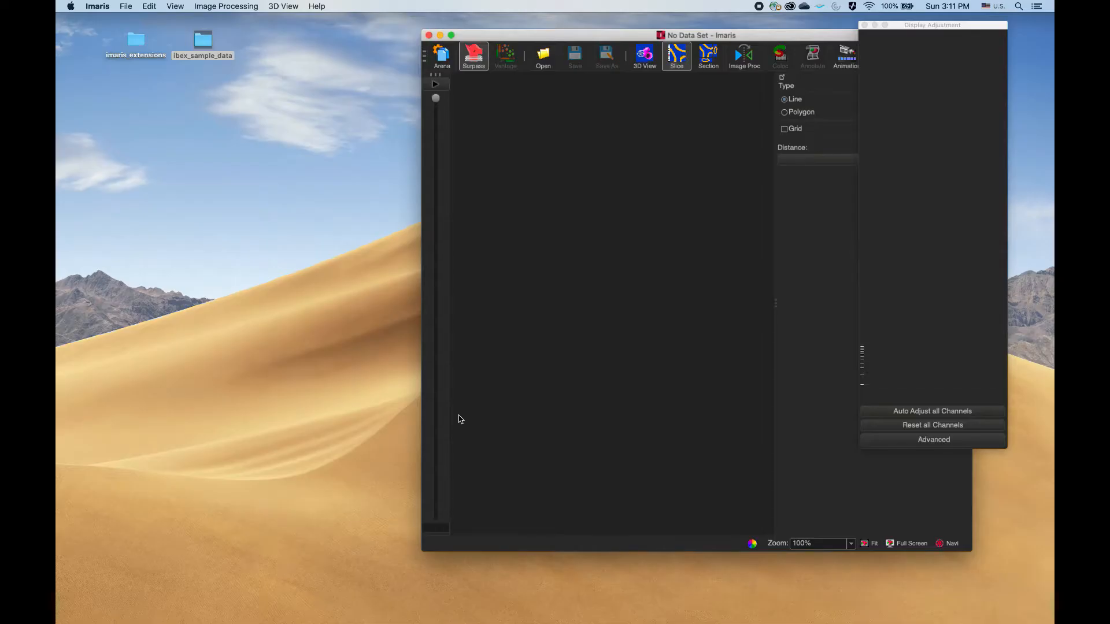
mouse_move(347, 340)
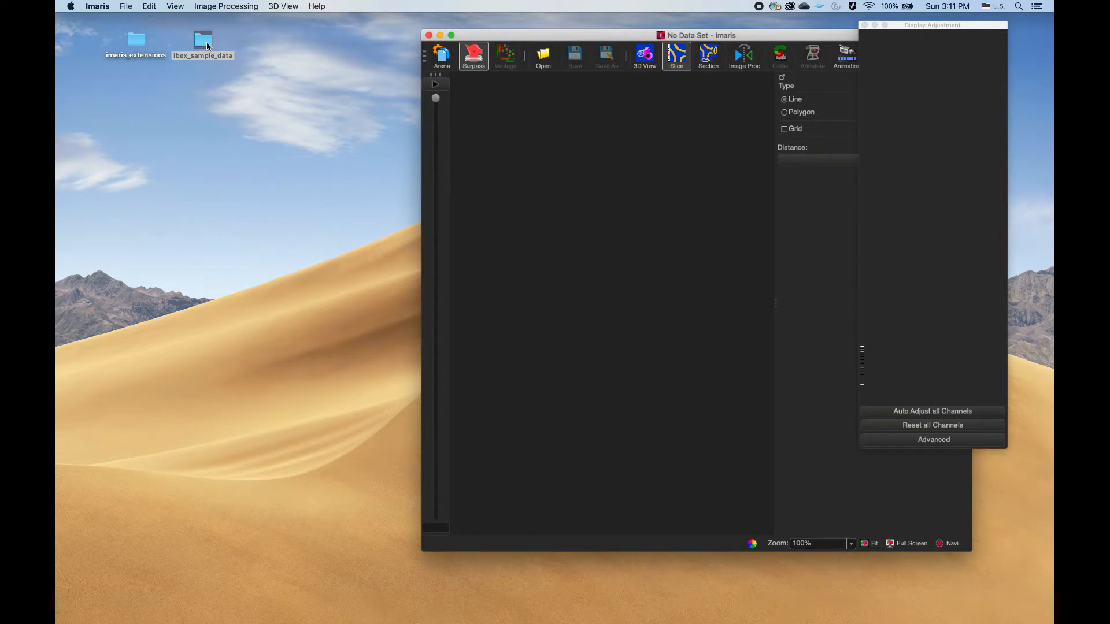
- Navigate Finder into ibex_sample_data and then the HumanSpleen sample folder
double_click(202, 40)
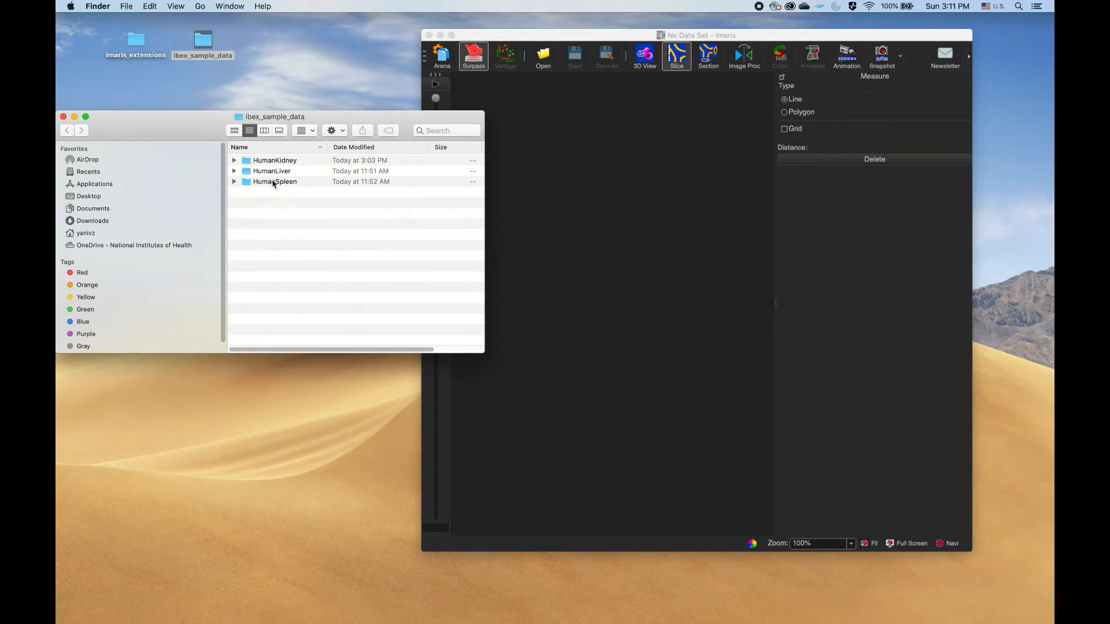
double_click(275, 182)
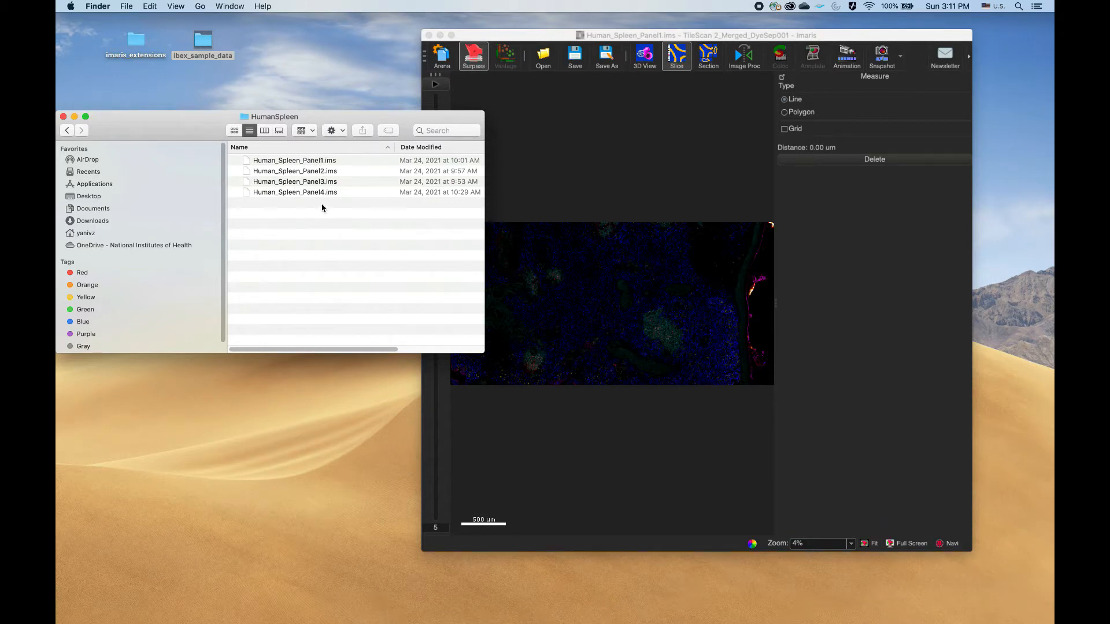
mouse_move(297, 177)
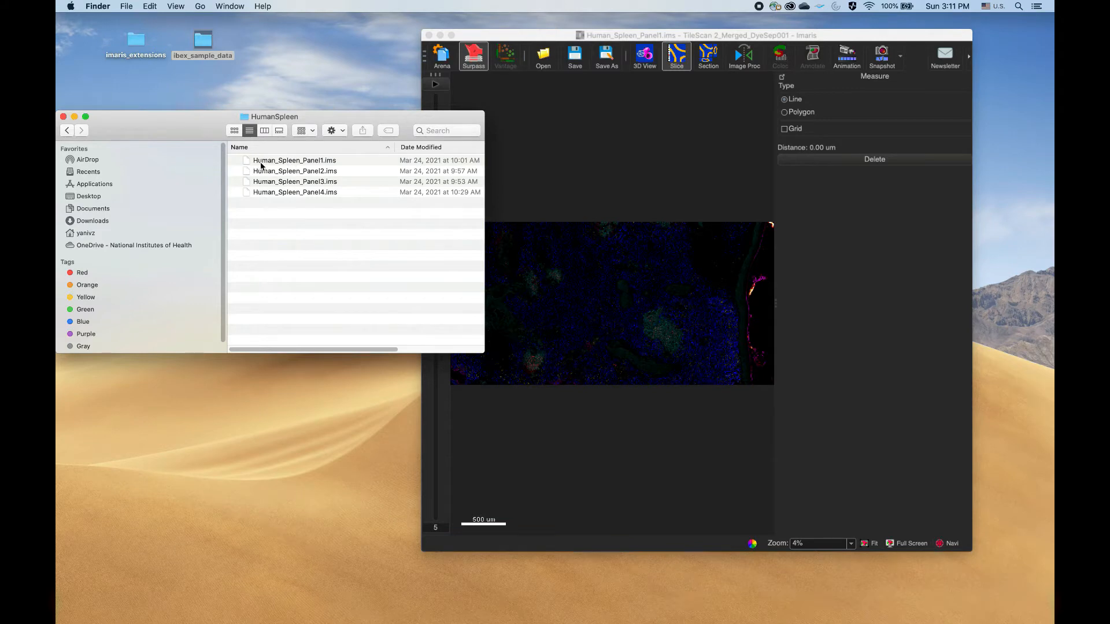
mouse_move(288, 165)
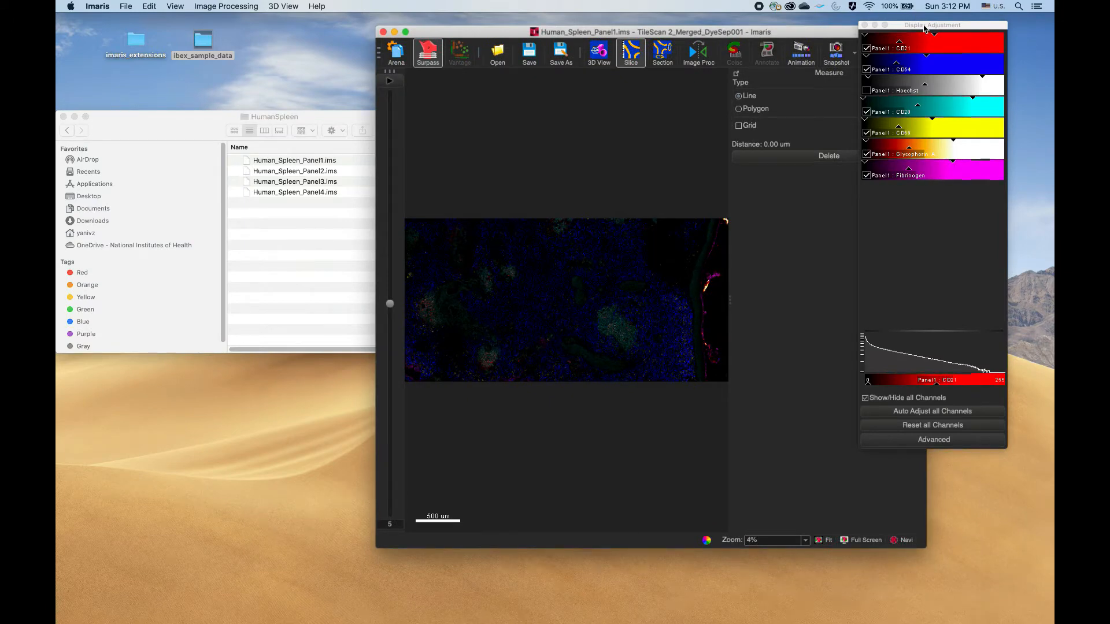
- Move the Display Adjustment window aside to see the spleen panel channels
left_click_drag(933, 25, 441, 25)
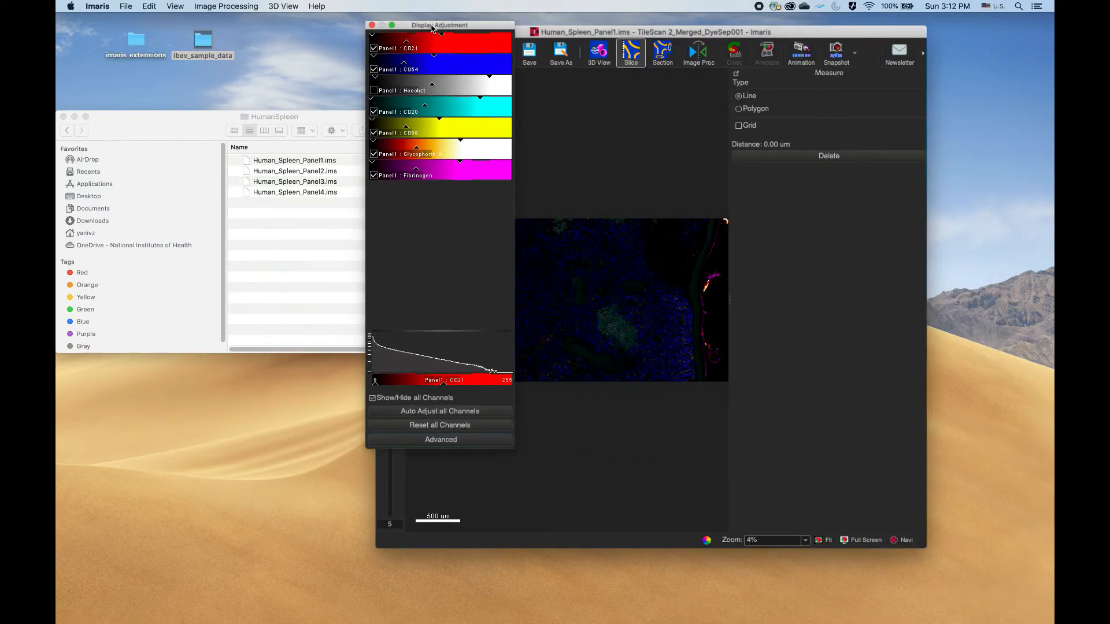
left_click_drag(441, 24, 354, 28)
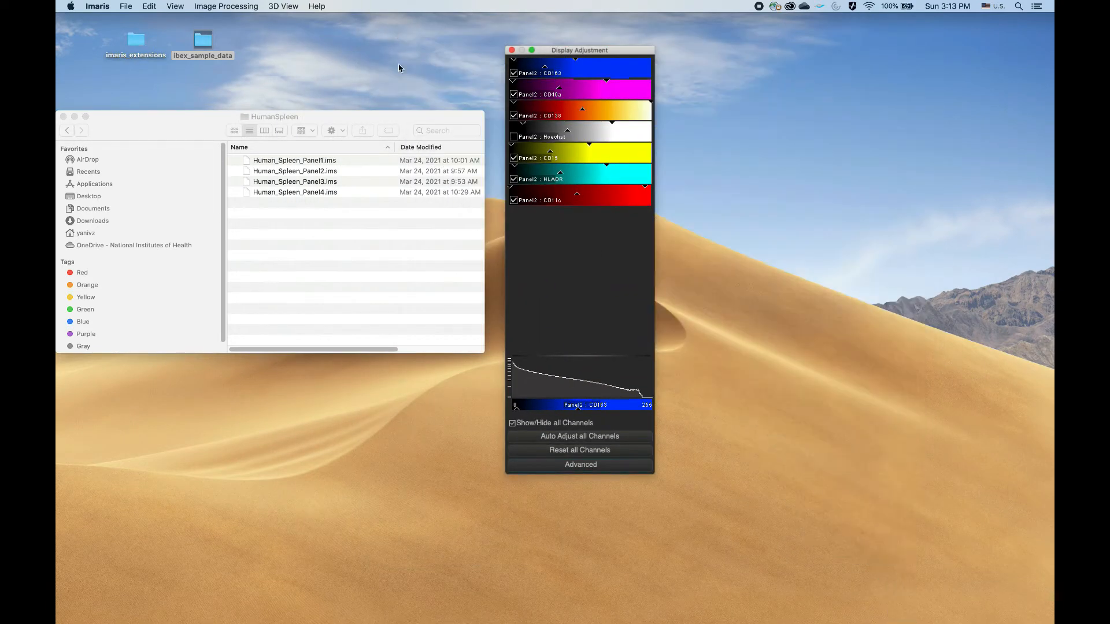
mouse_move(296, 118)
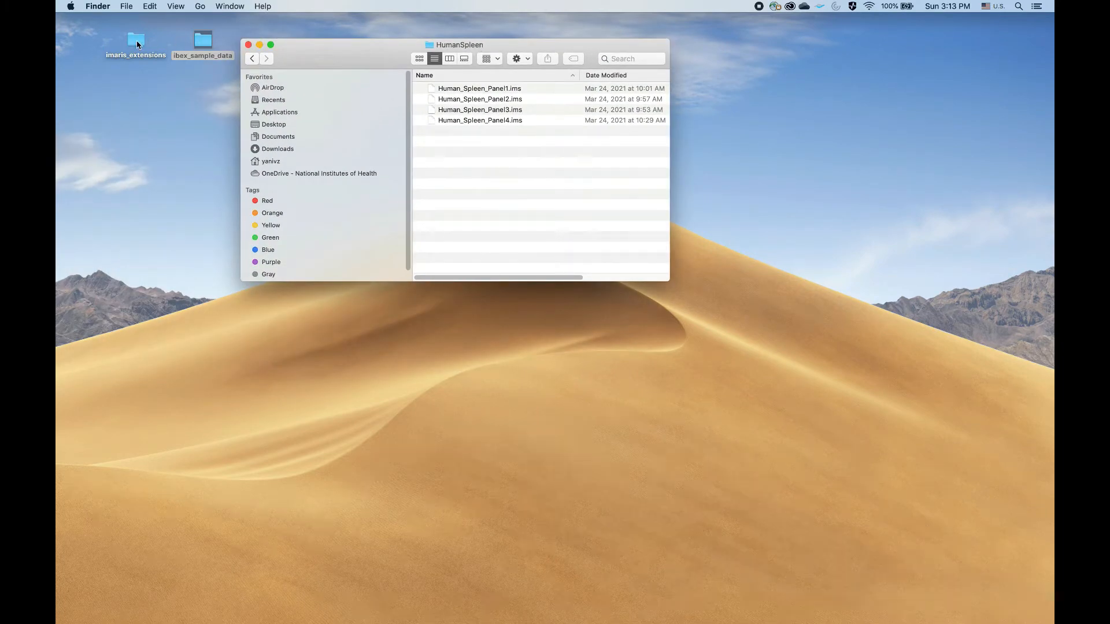
- Run run_extensions.sh from the imaris_extensions folder to start the Extensions Driver
double_click(135, 39)
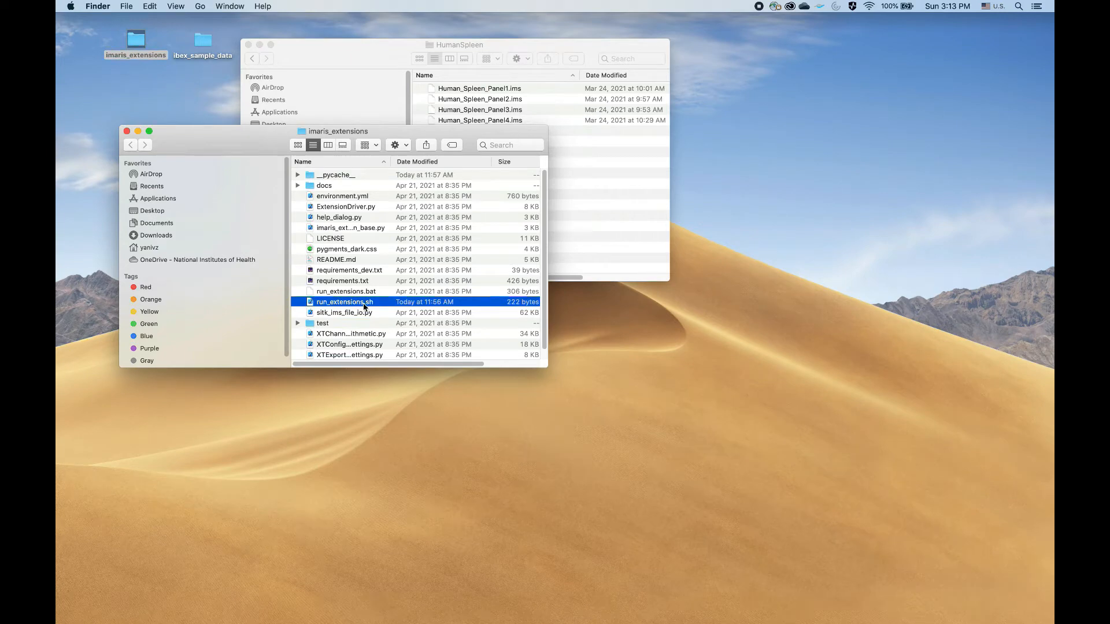
double_click(345, 301)
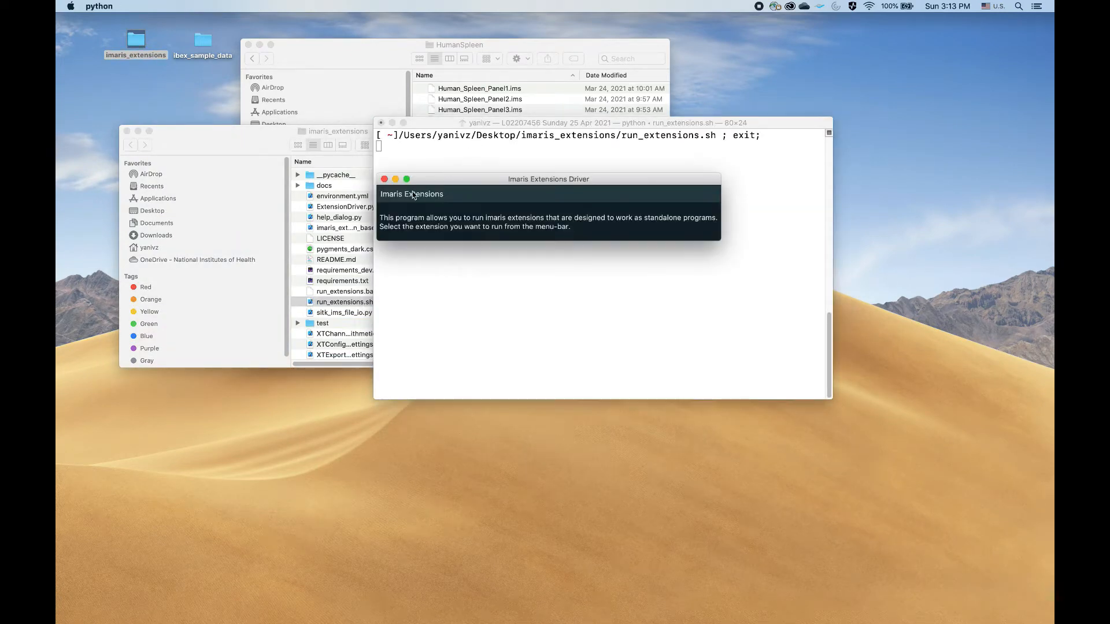
- Start Register Same Channel, read through its help page, and close the help
left_click(411, 194)
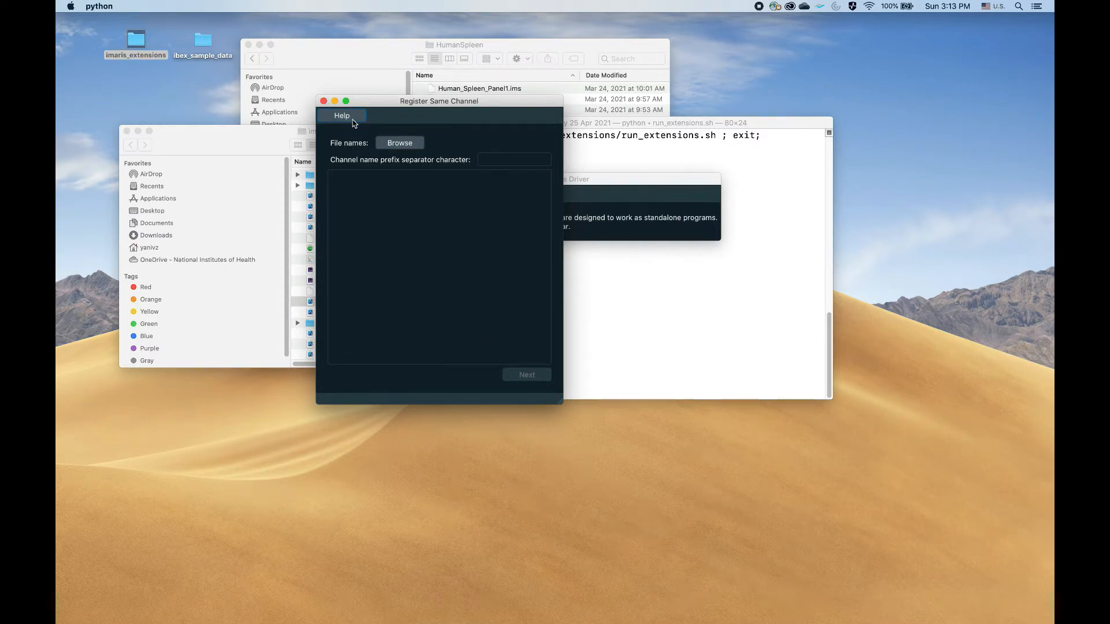
left_click(341, 115)
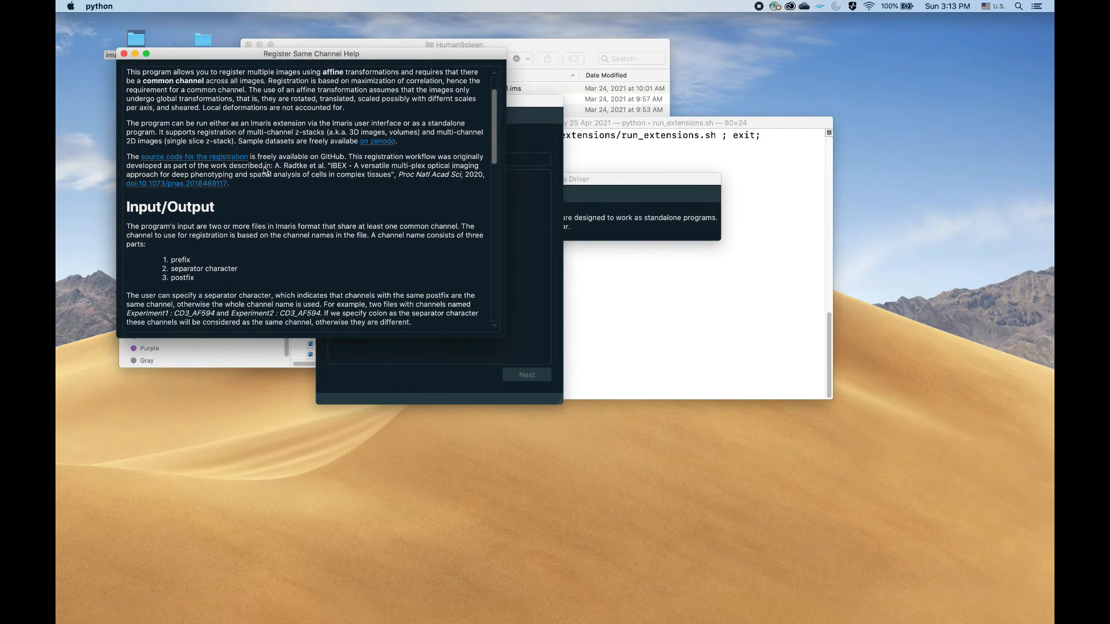
scroll("down", 3)
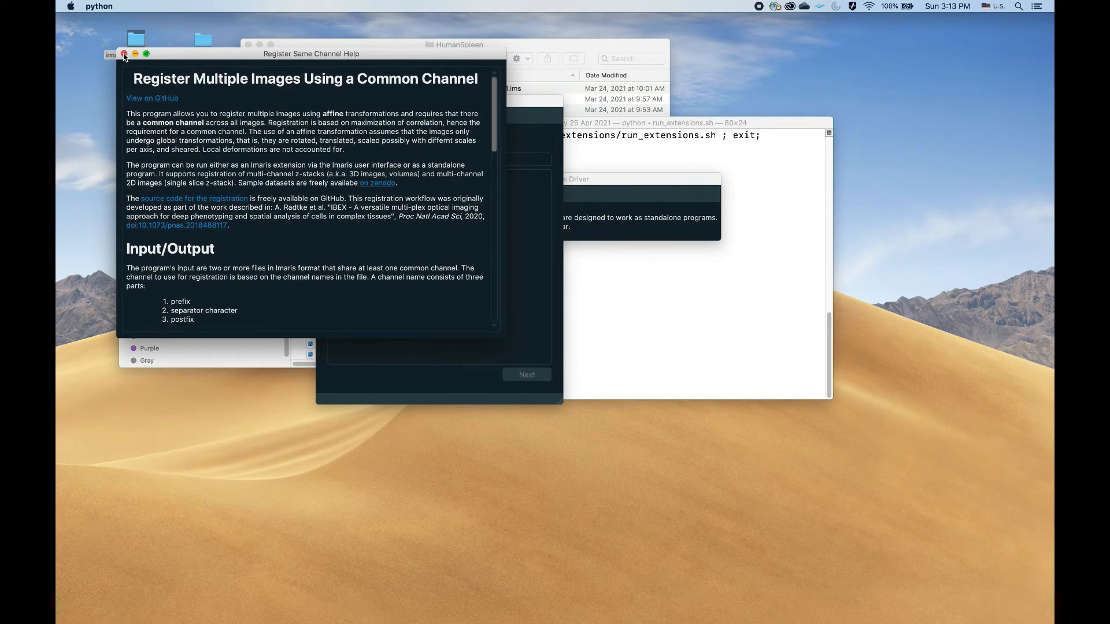
left_click(125, 54)
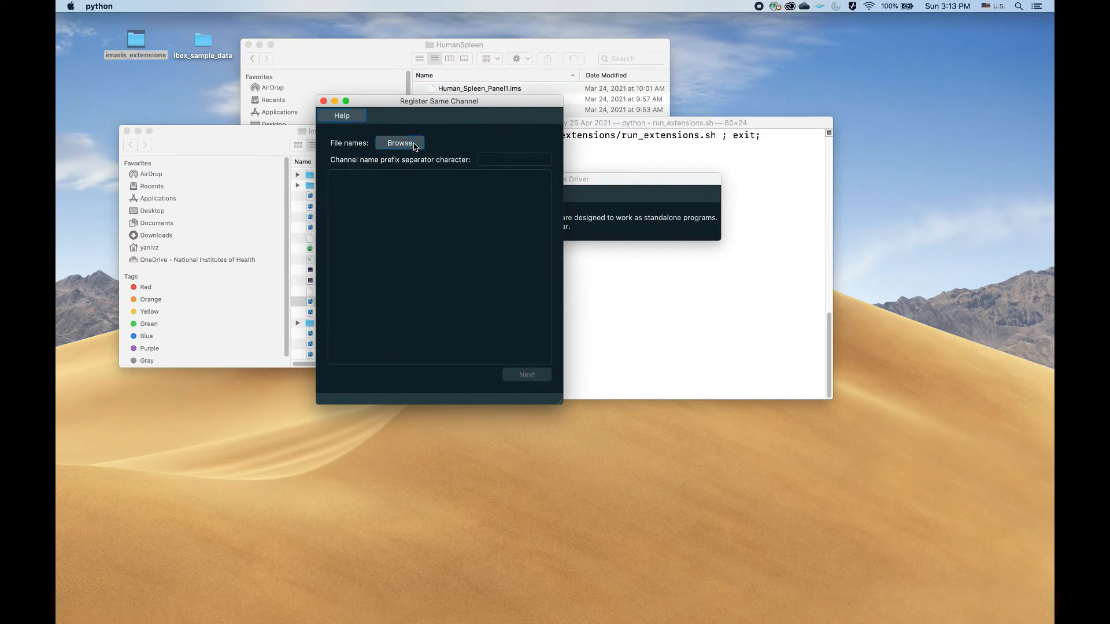
- Load the four Human_Spleen_Panel .ims files with ':' as separator and continue to registration settings
left_click(400, 142)
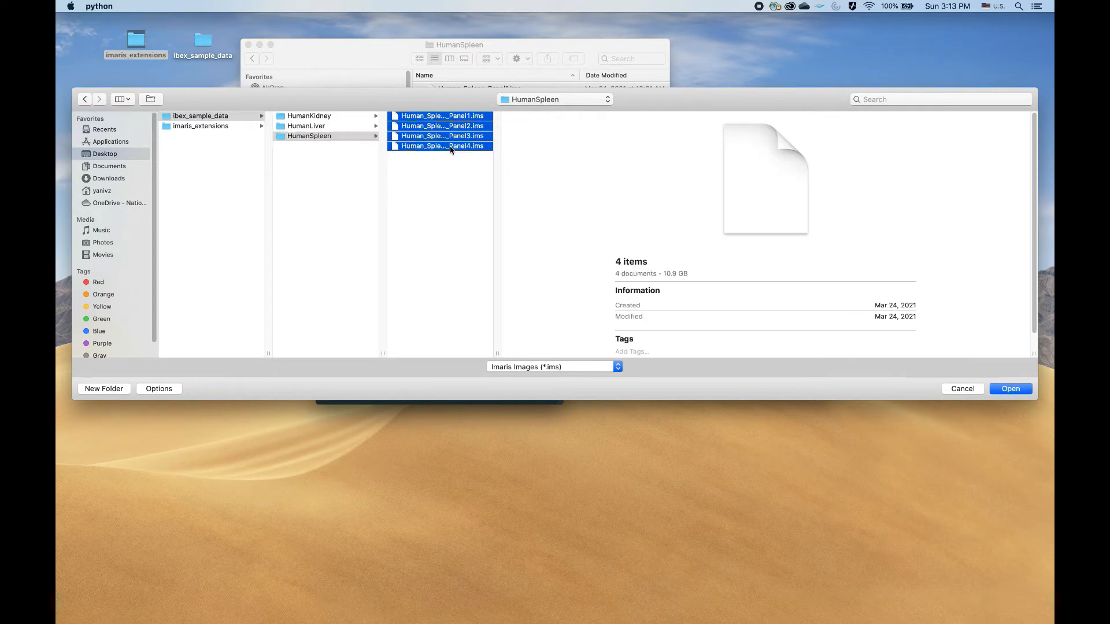
left_click(1011, 389)
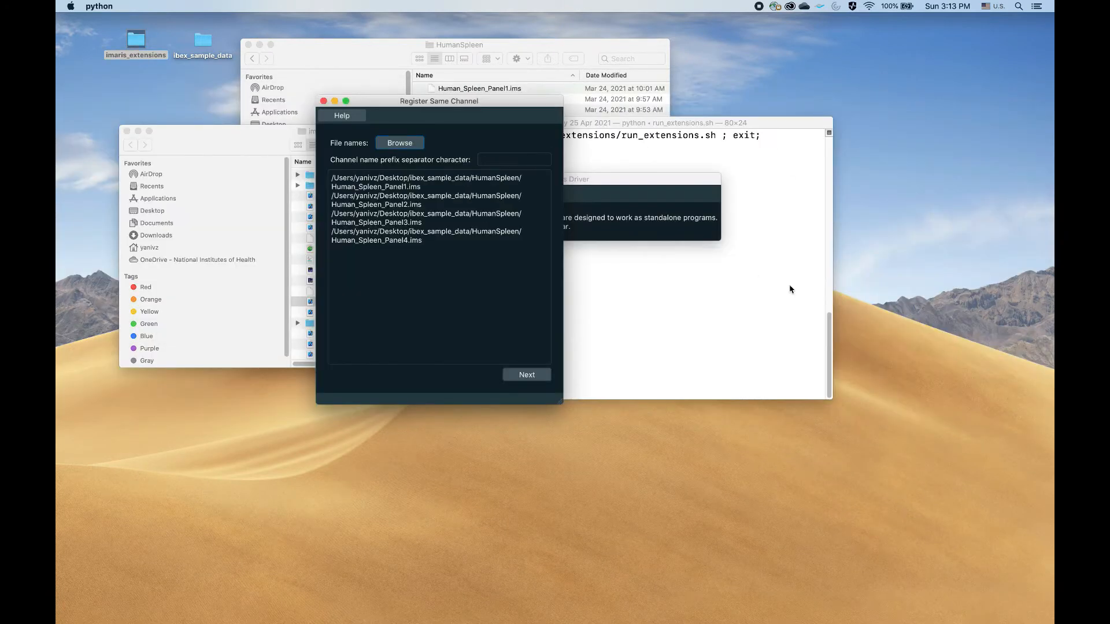
left_click(514, 160)
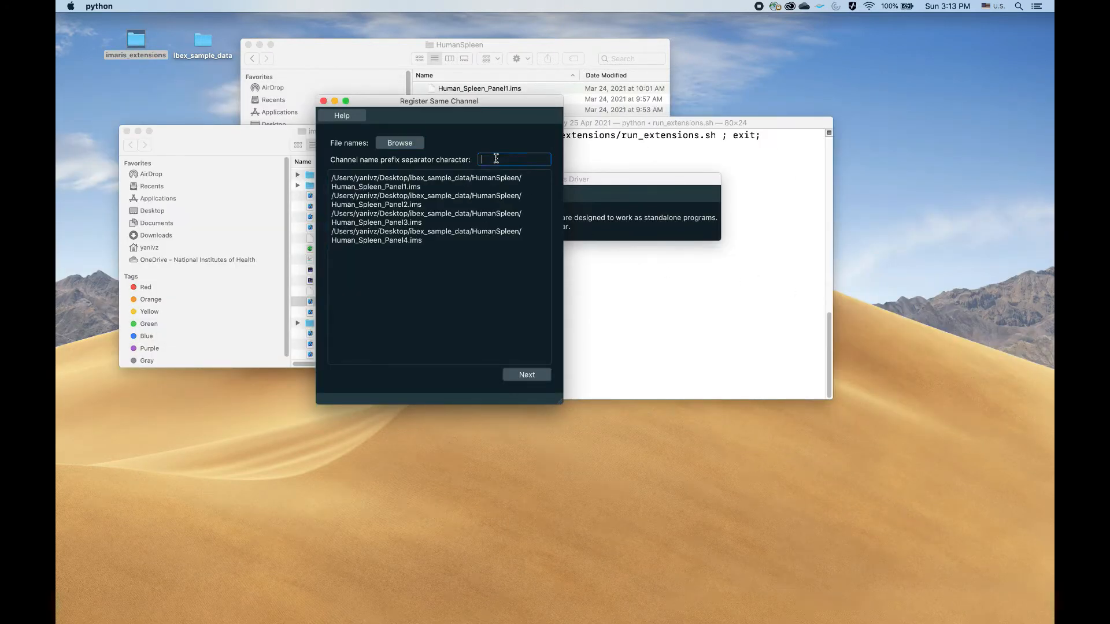
type(":")
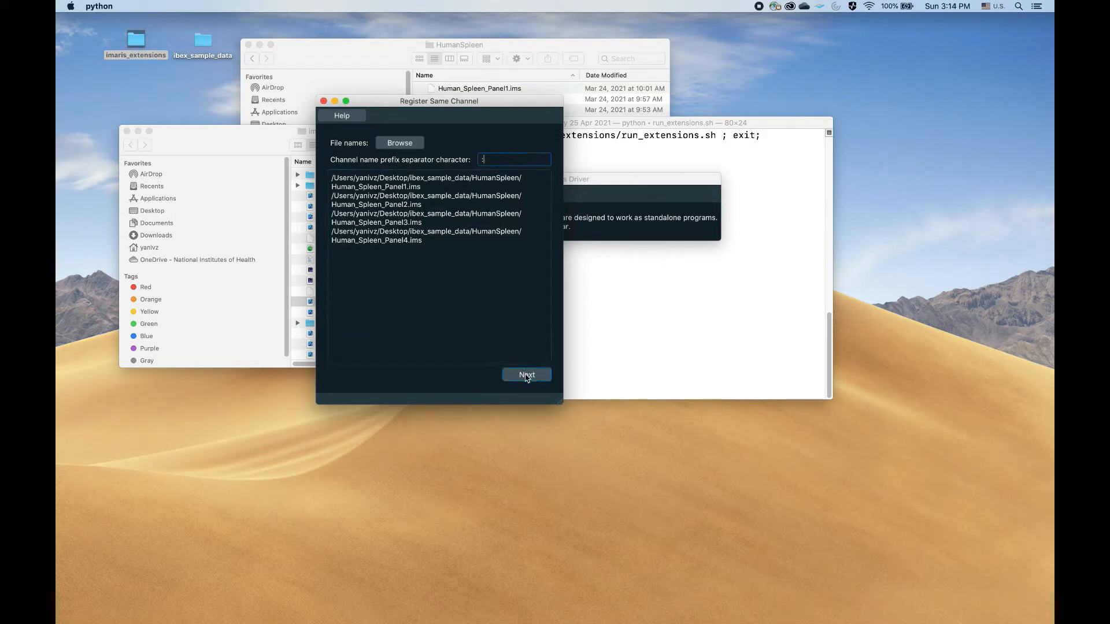
left_click(527, 375)
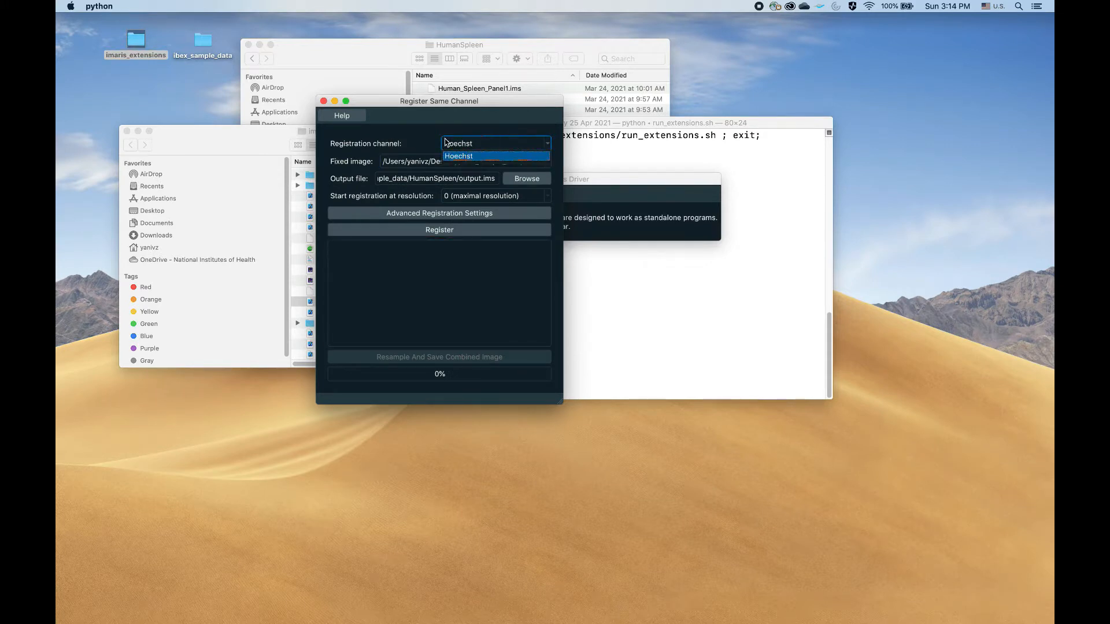
- Choose Hoechst as registration channel, check the fixed image, and accept the advanced settings
left_click(459, 156)
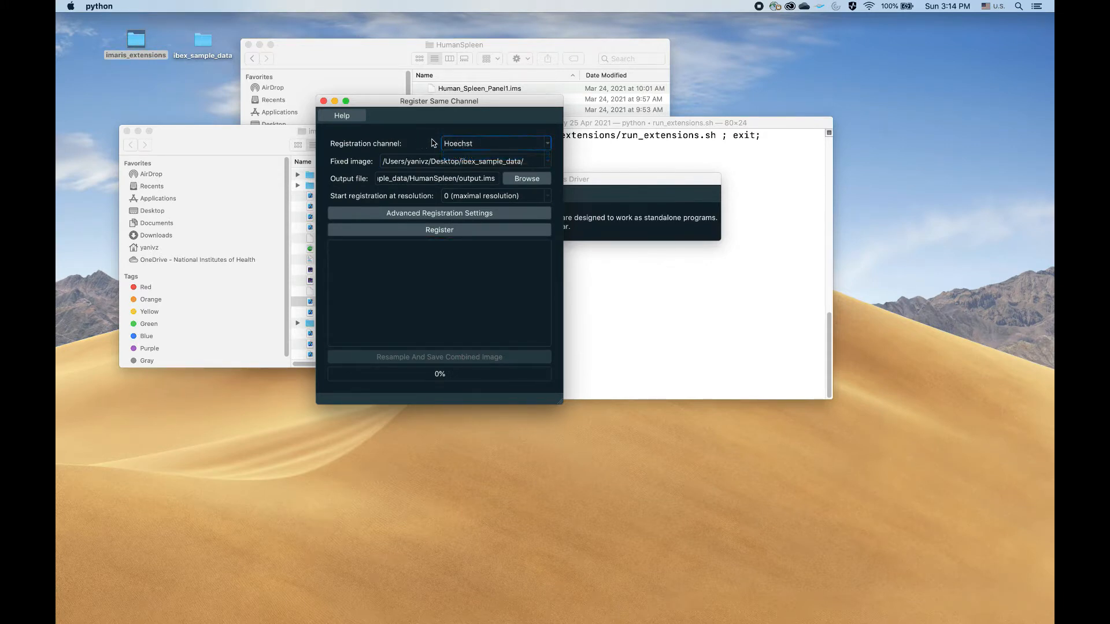
left_click(463, 160)
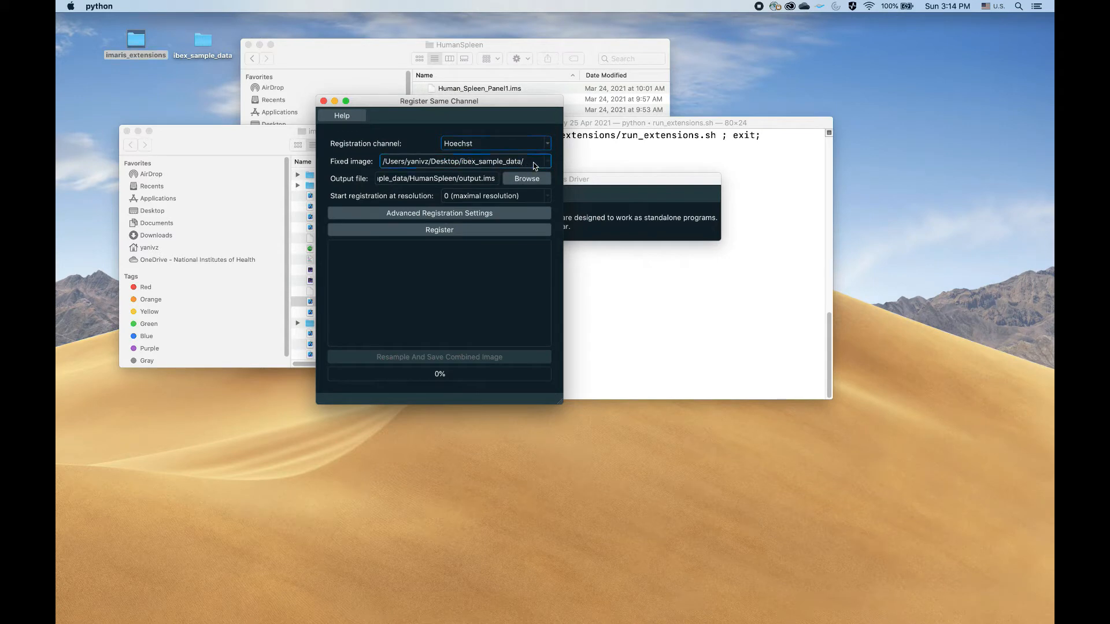
left_click(545, 160)
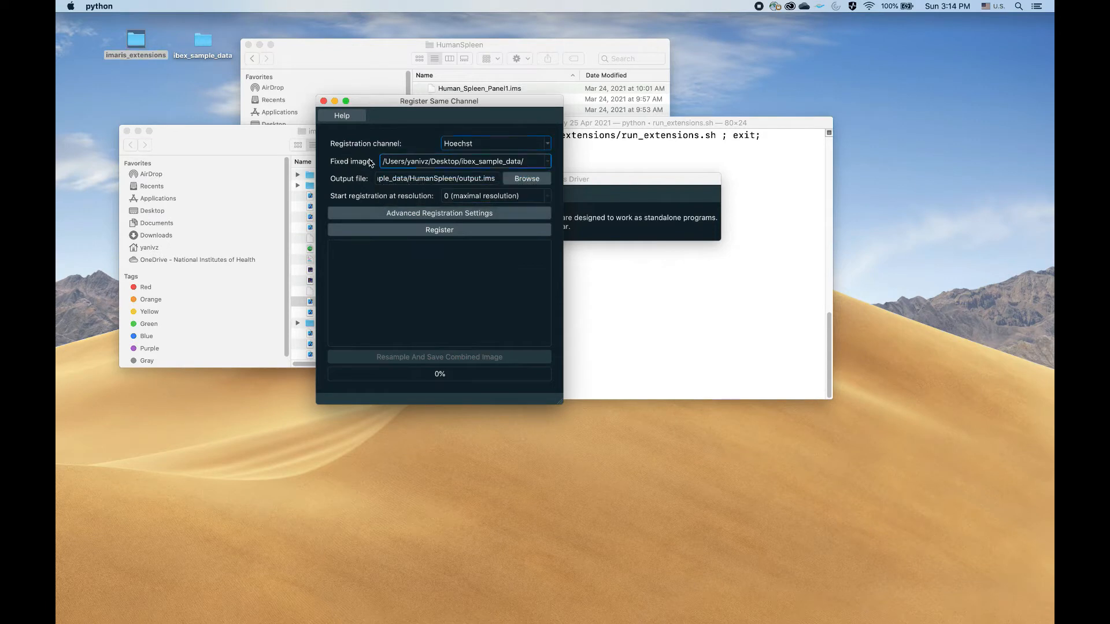
left_click(436, 178)
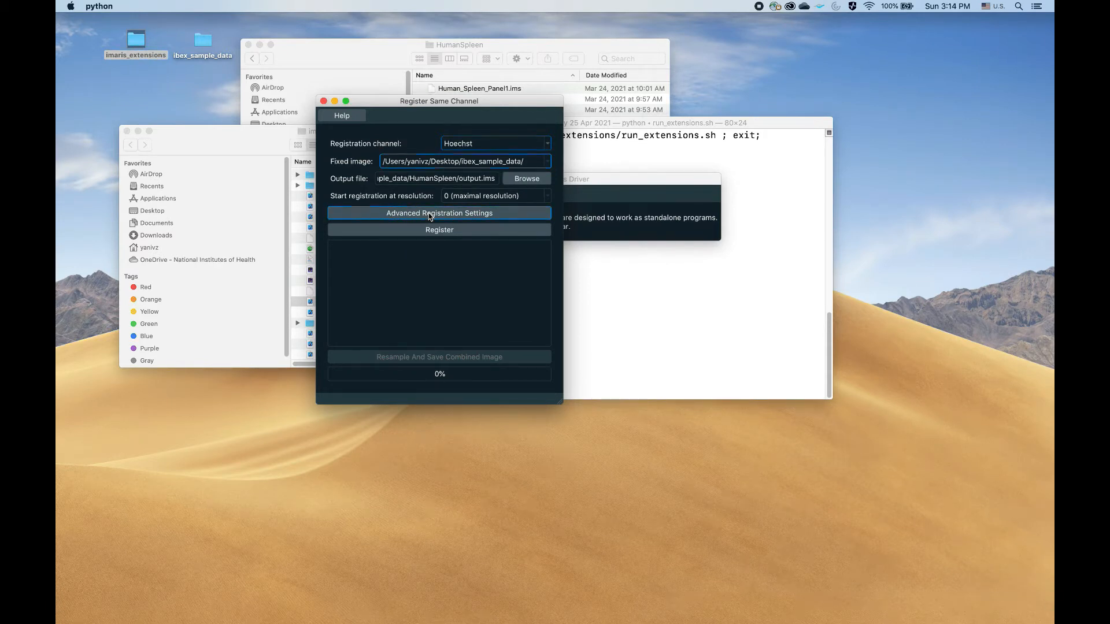
left_click(439, 213)
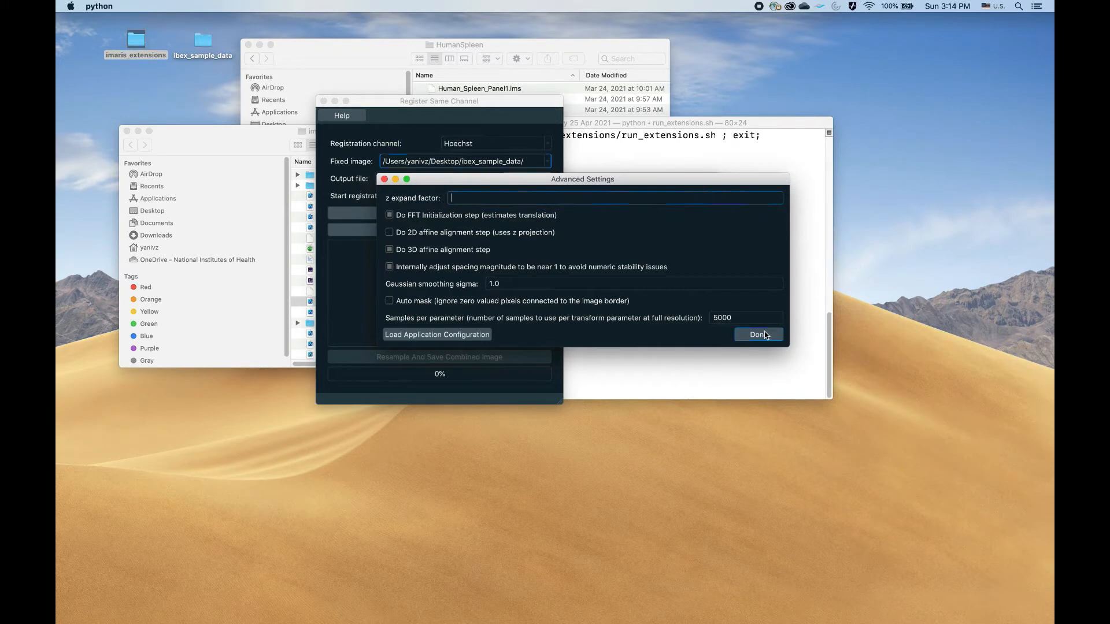
left_click(756, 334)
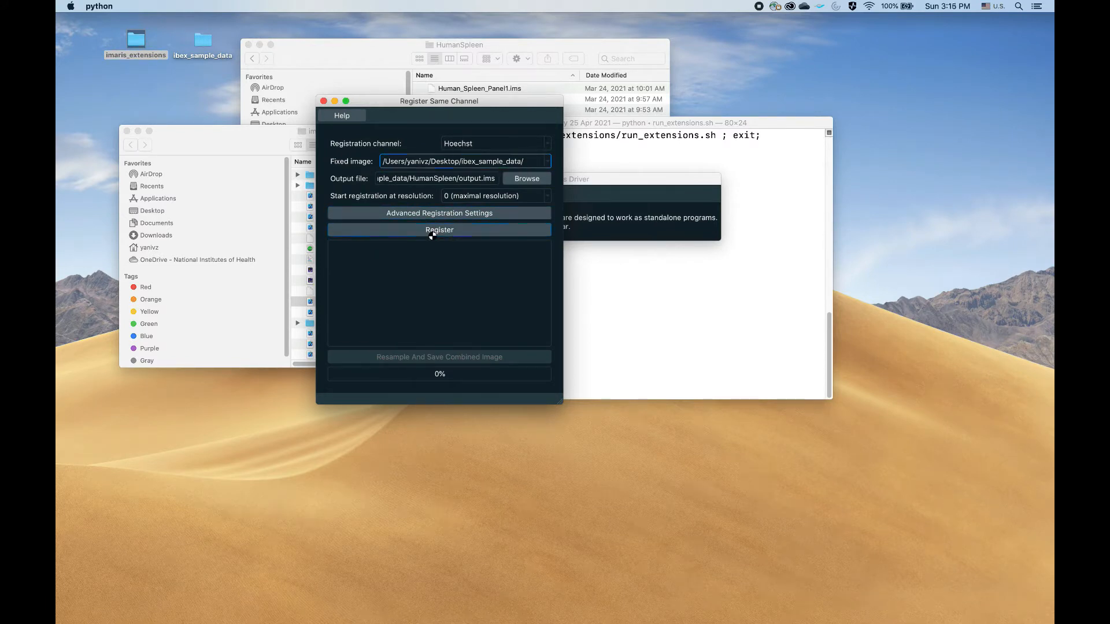
- Register the four spleen panels on Hoechst and wait for completion
left_click(439, 229)
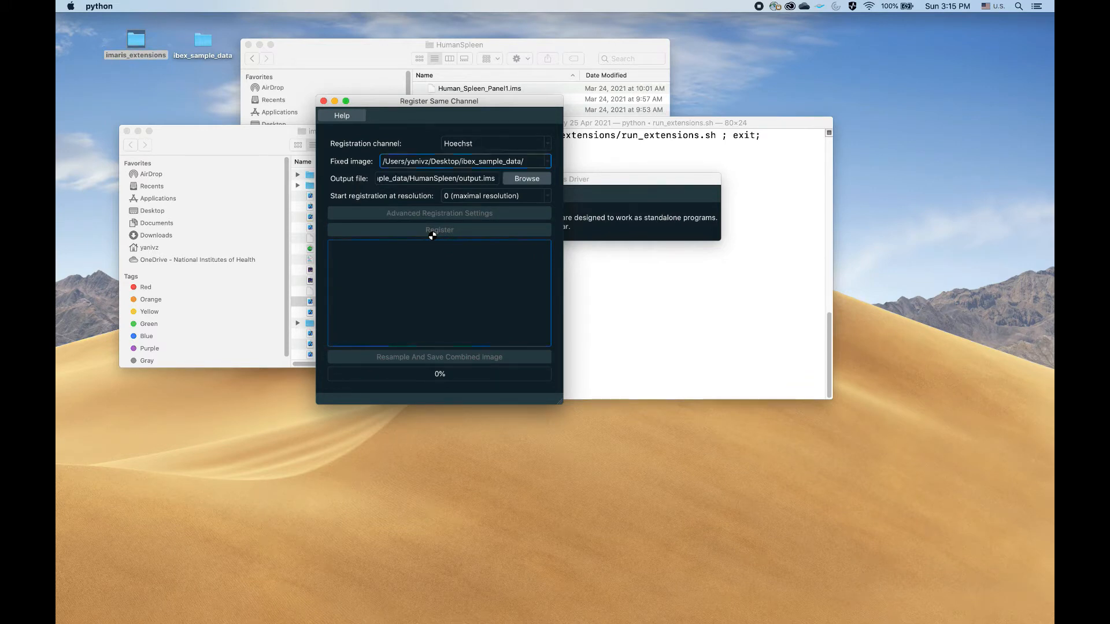
left_click(439, 229)
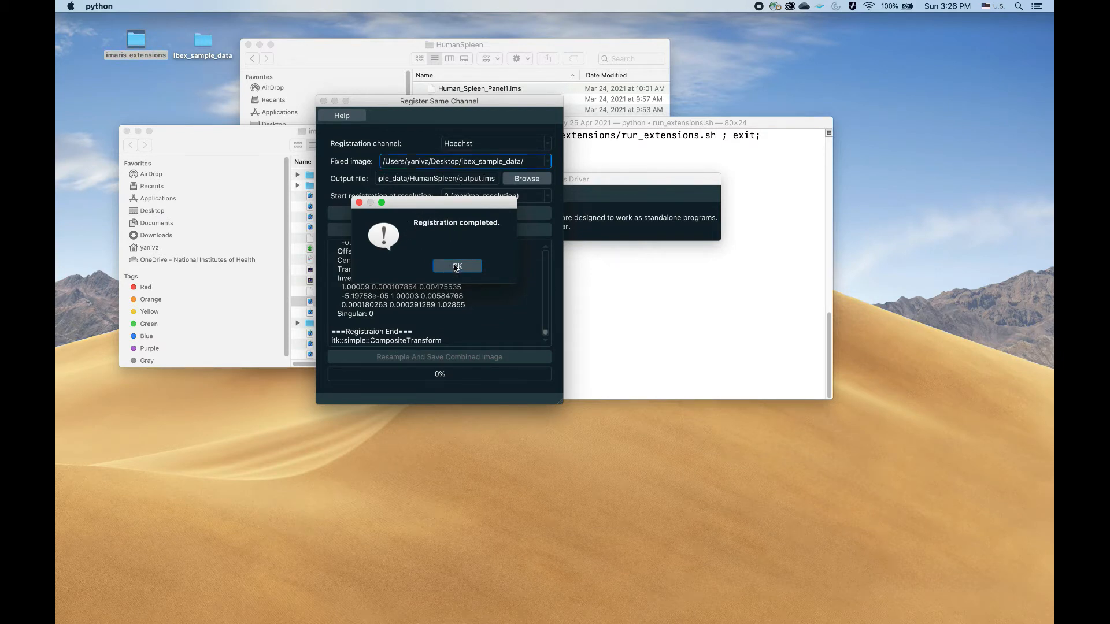
- Acknowledge registration, then resample and save the combined output.ims to 100%
left_click(456, 266)
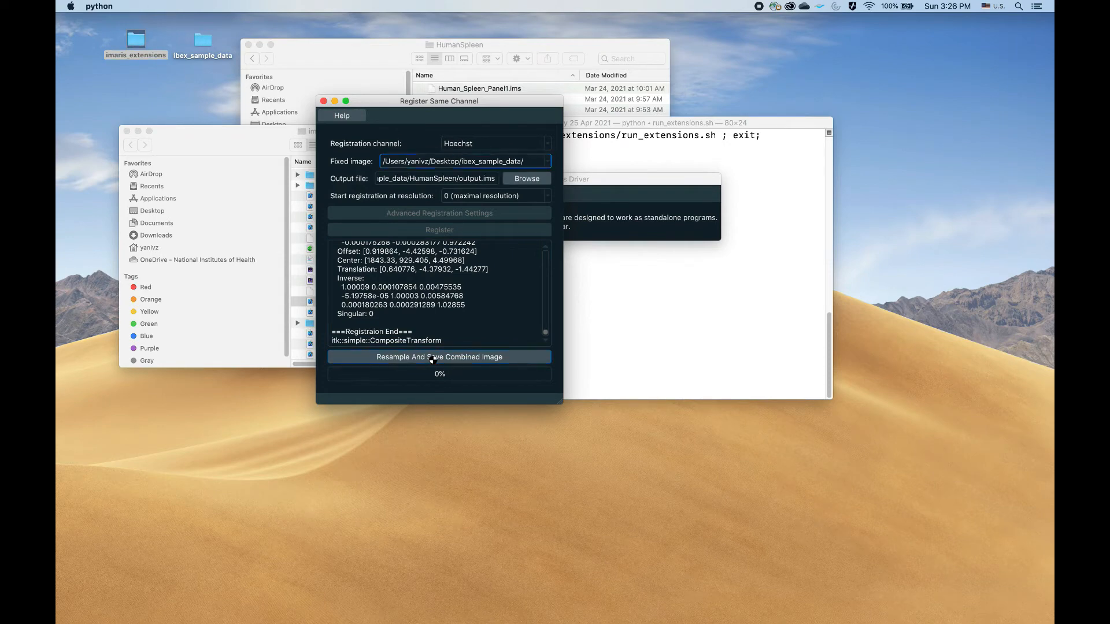
left_click(439, 357)
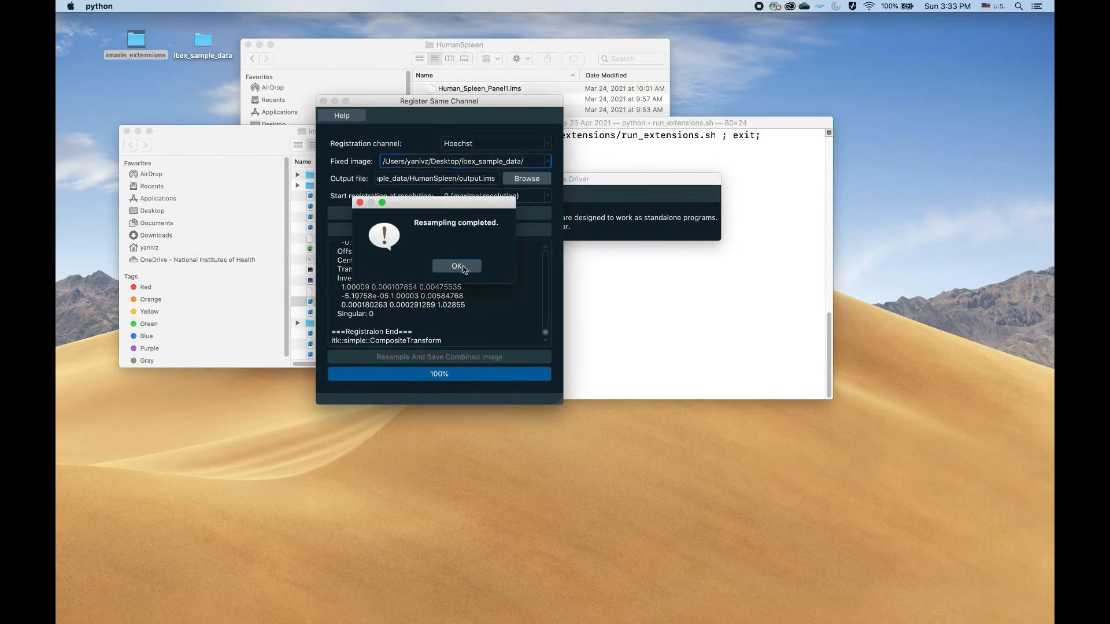
left_click(457, 266)
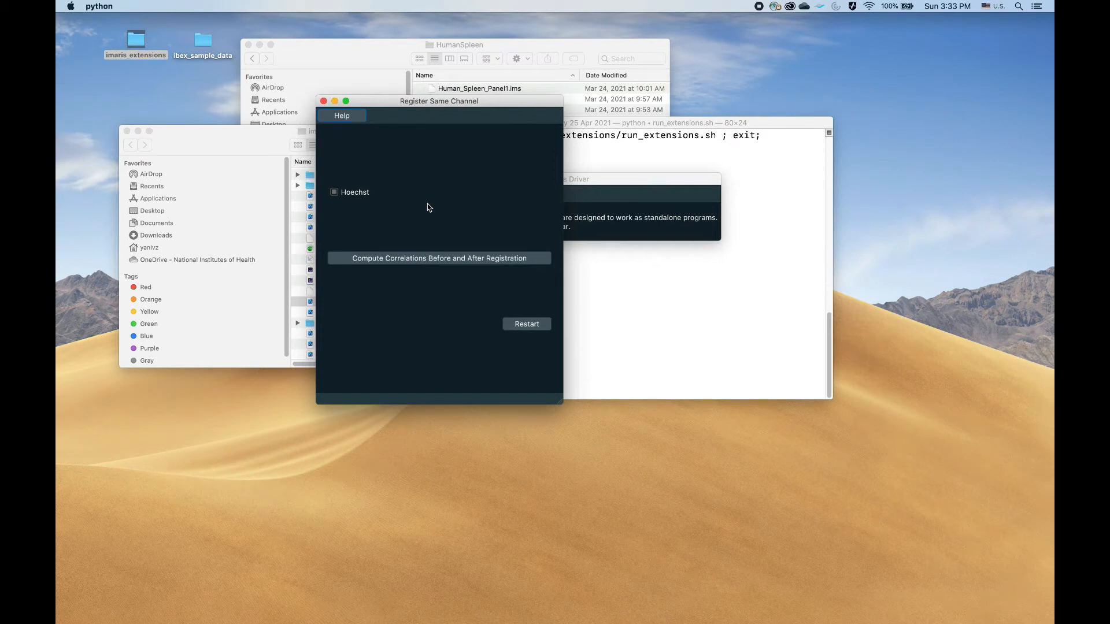
mouse_move(351, 179)
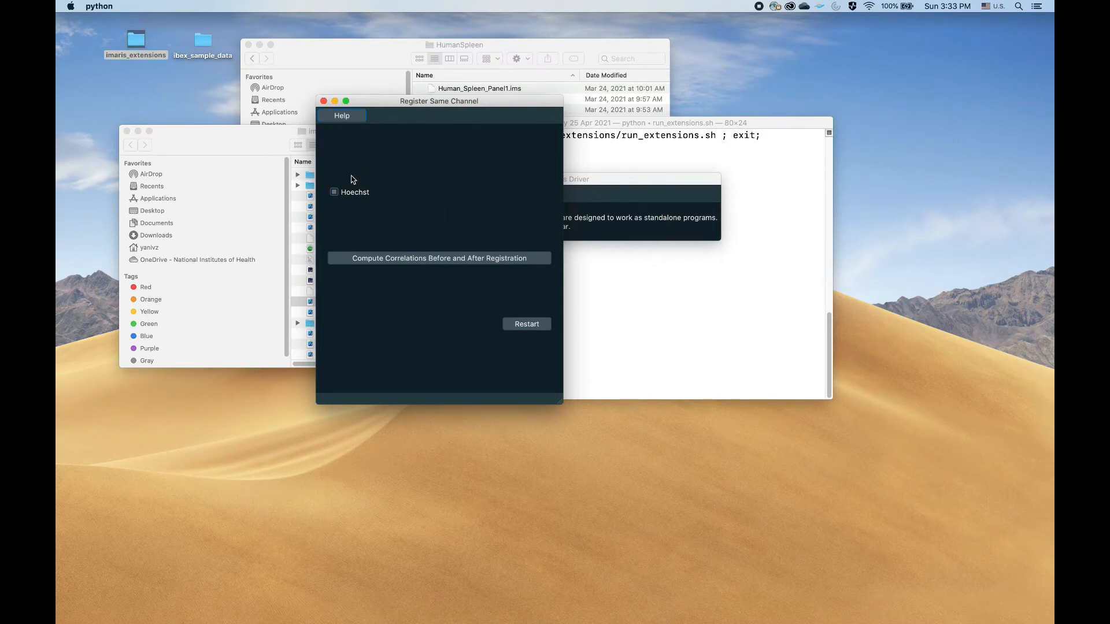
mouse_move(384, 219)
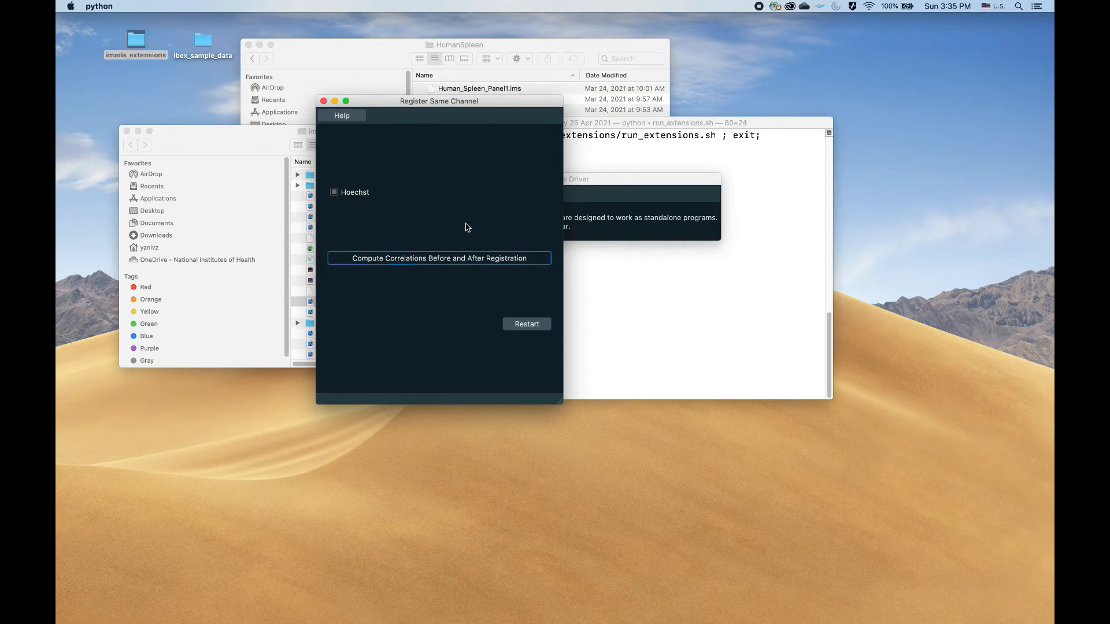
- Compute Hoechst correlations before and after registration and acknowledge completion
left_click(439, 258)
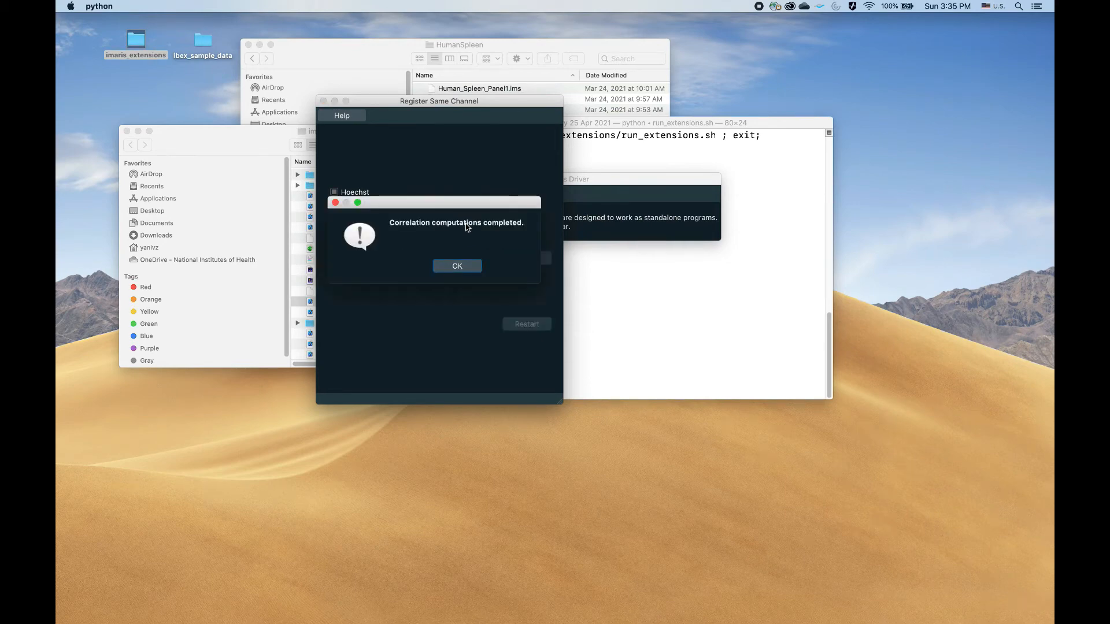
left_click(457, 265)
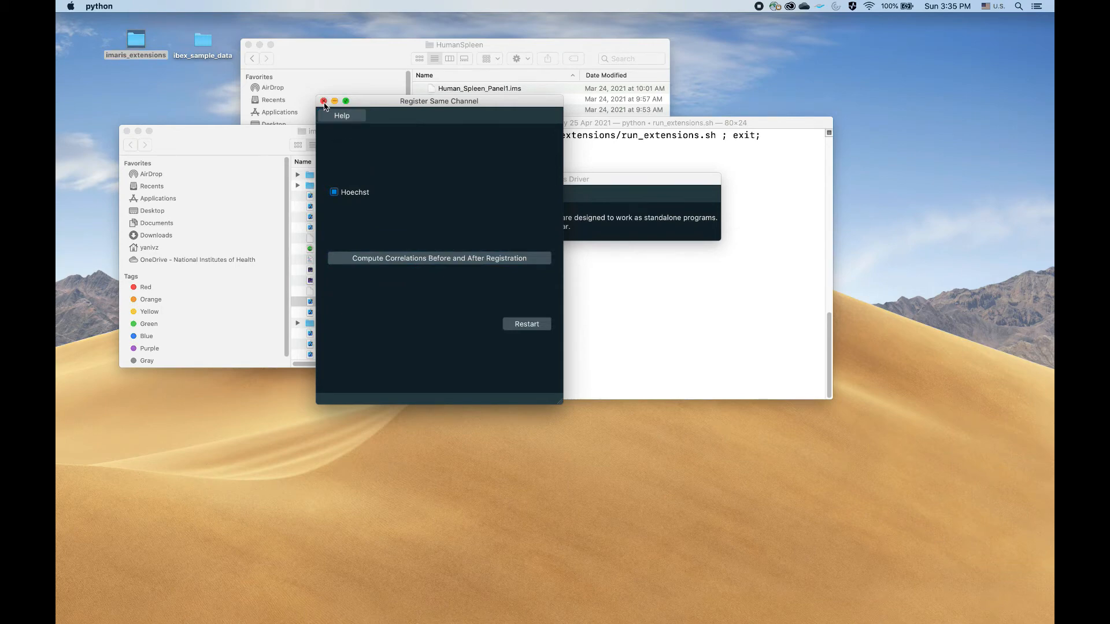
- Close the extension and terminal, then select the after- and before-registration Hoechst PDFs in HumanSpleen
left_click(323, 101)
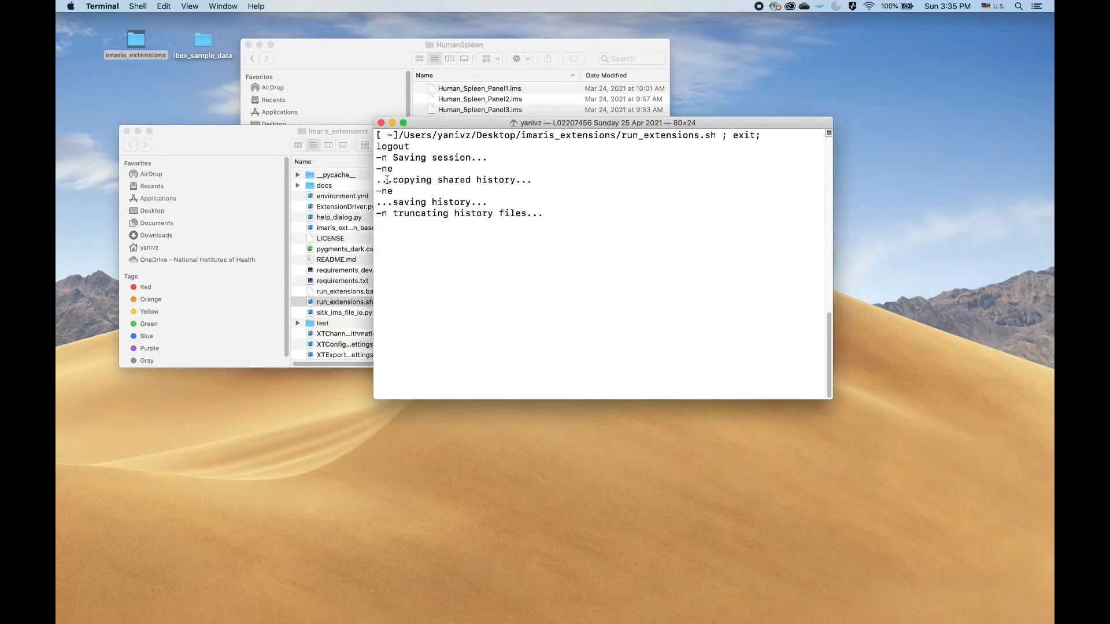
left_click(380, 123)
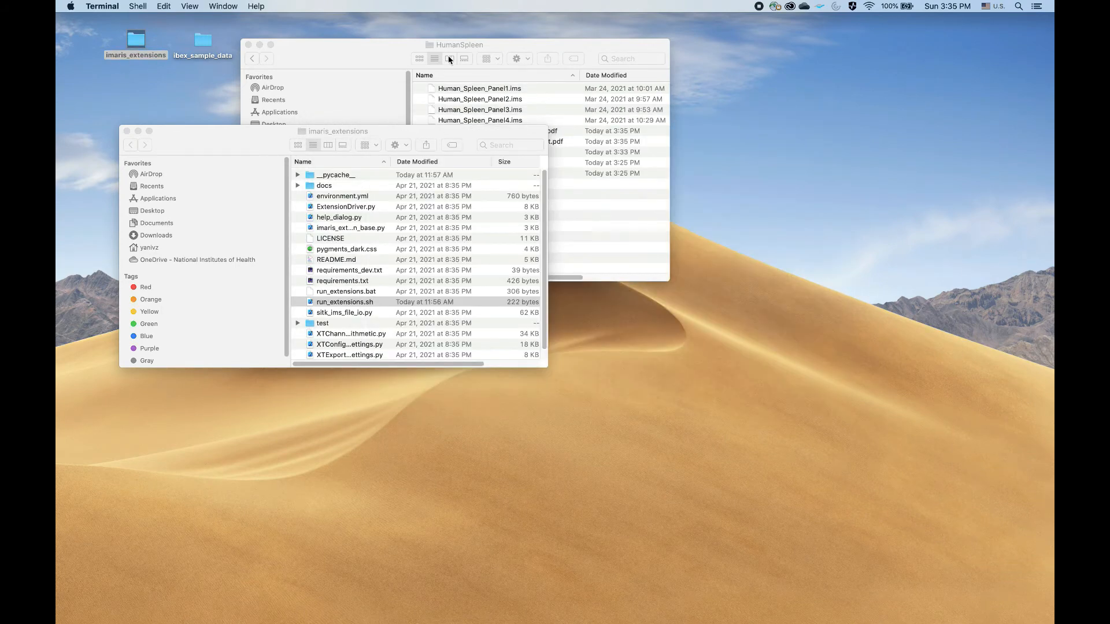
left_click(459, 45)
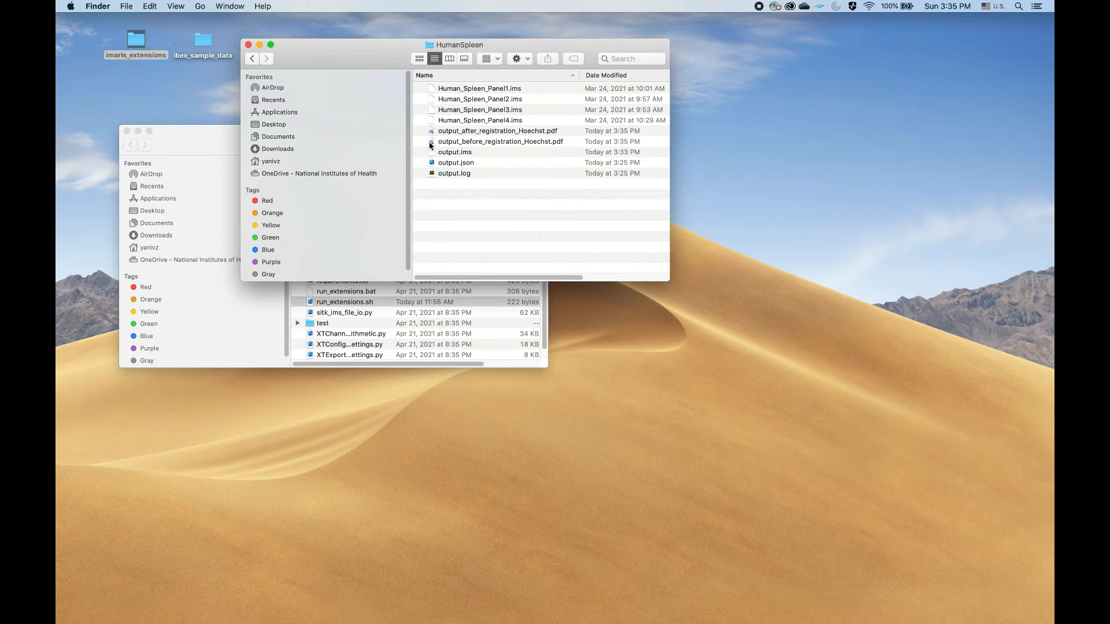
mouse_move(461, 173)
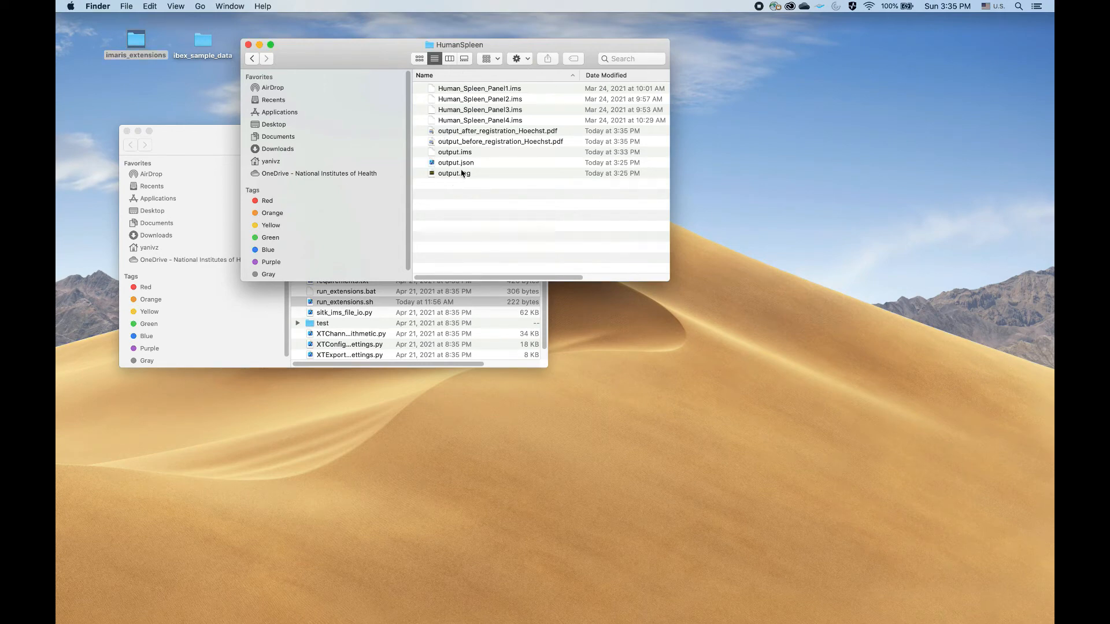
mouse_move(466, 133)
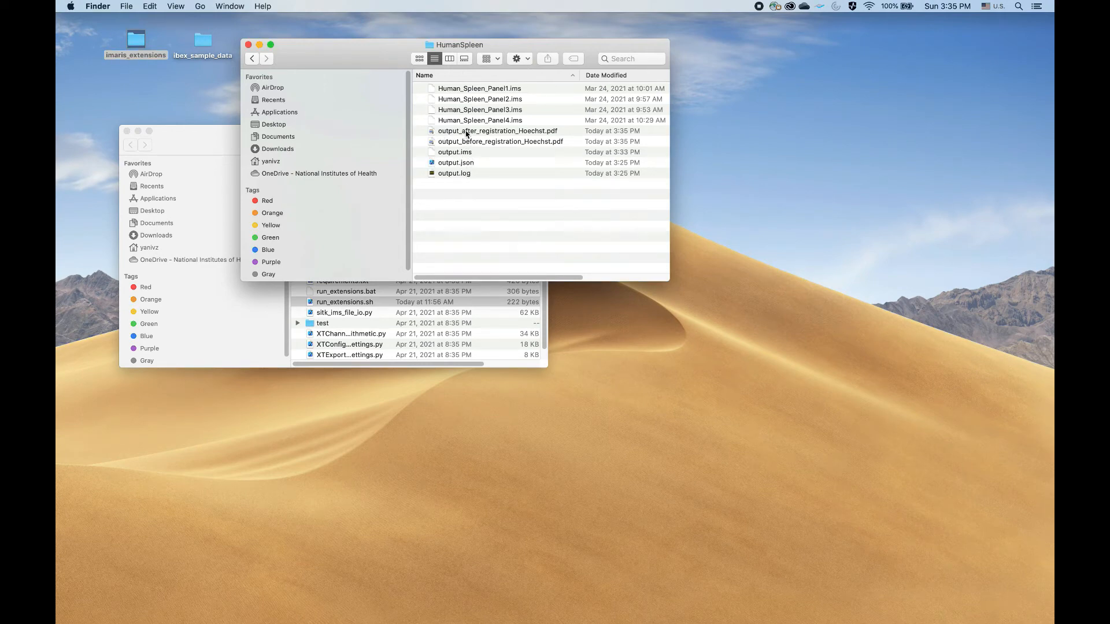
left_click(497, 131)
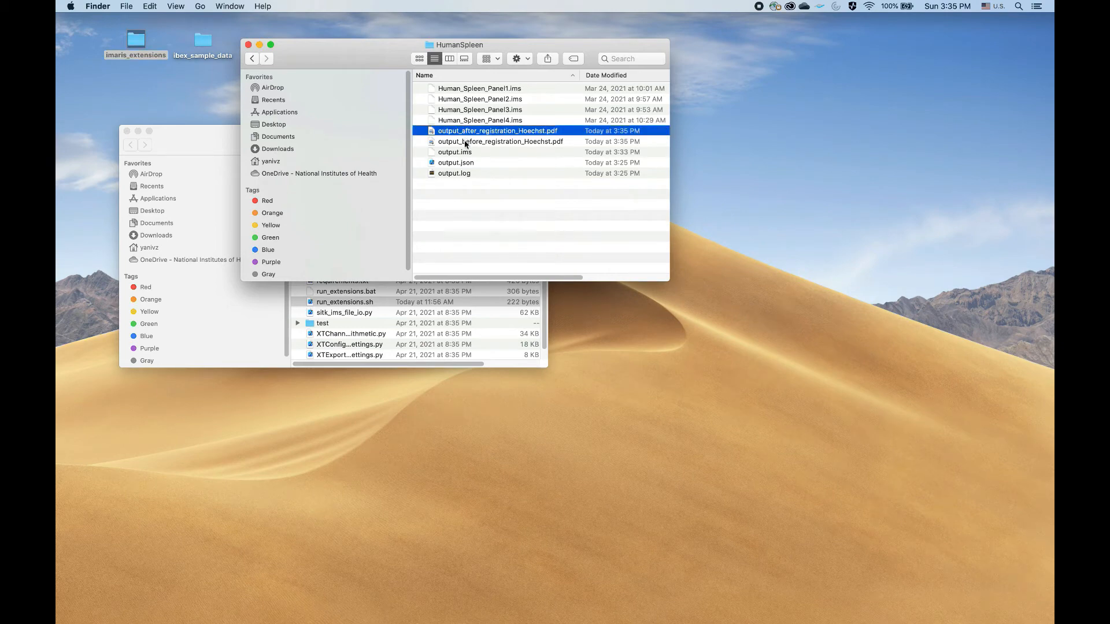
left_click(500, 141)
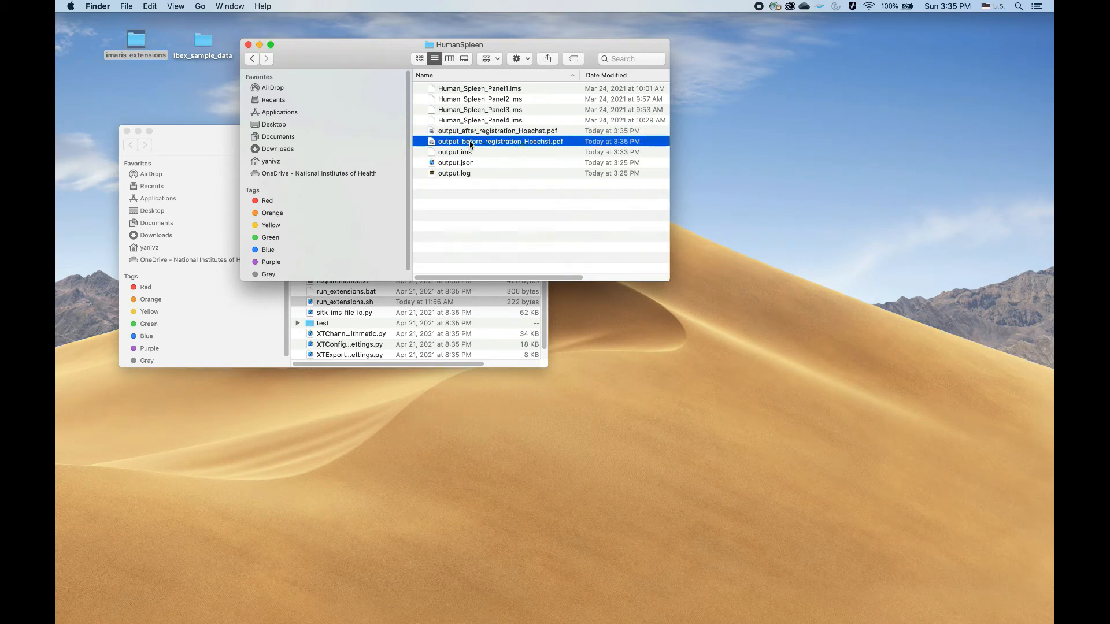
- Review output_before_registration_Hoechst.pdf and output_after_registration_Hoechst.pdf heatmaps in Preview, then close them
double_click(500, 141)
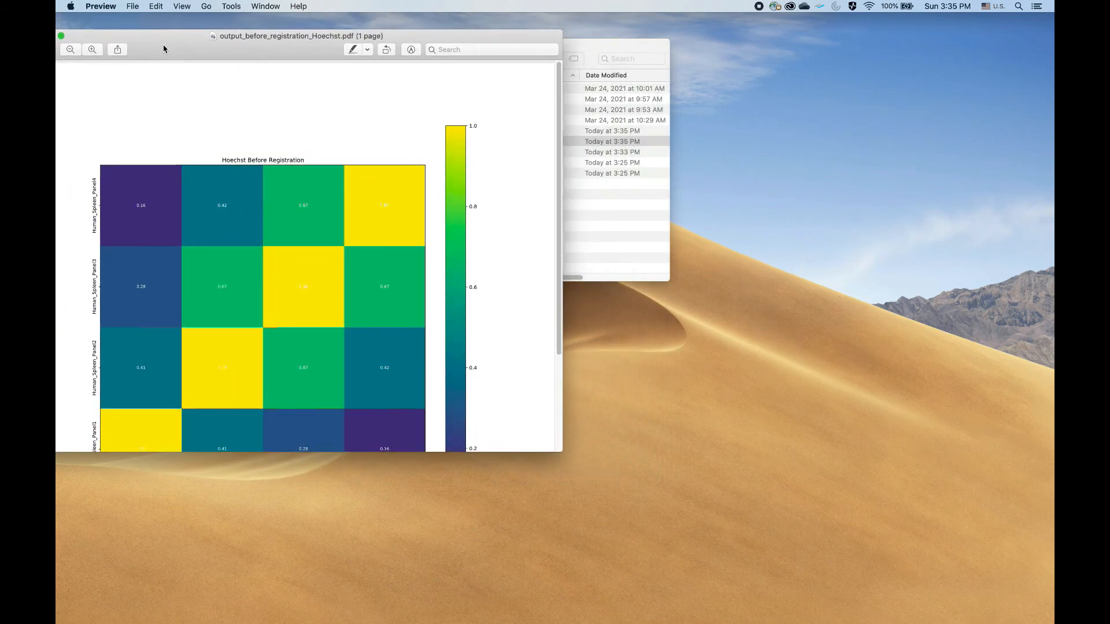
left_click(500, 141)
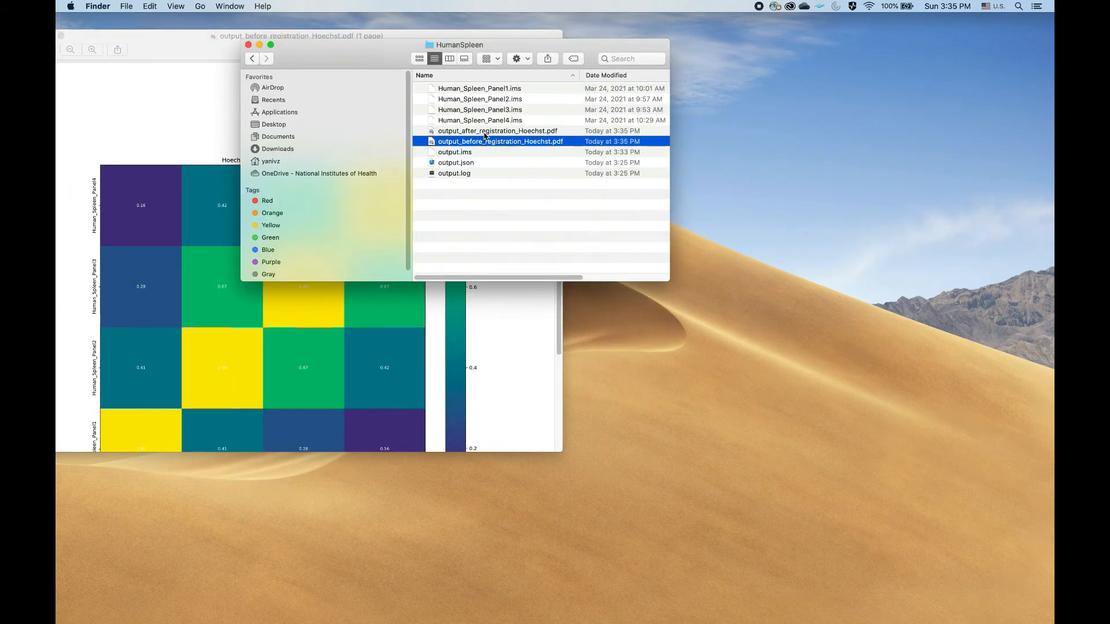
double_click(497, 131)
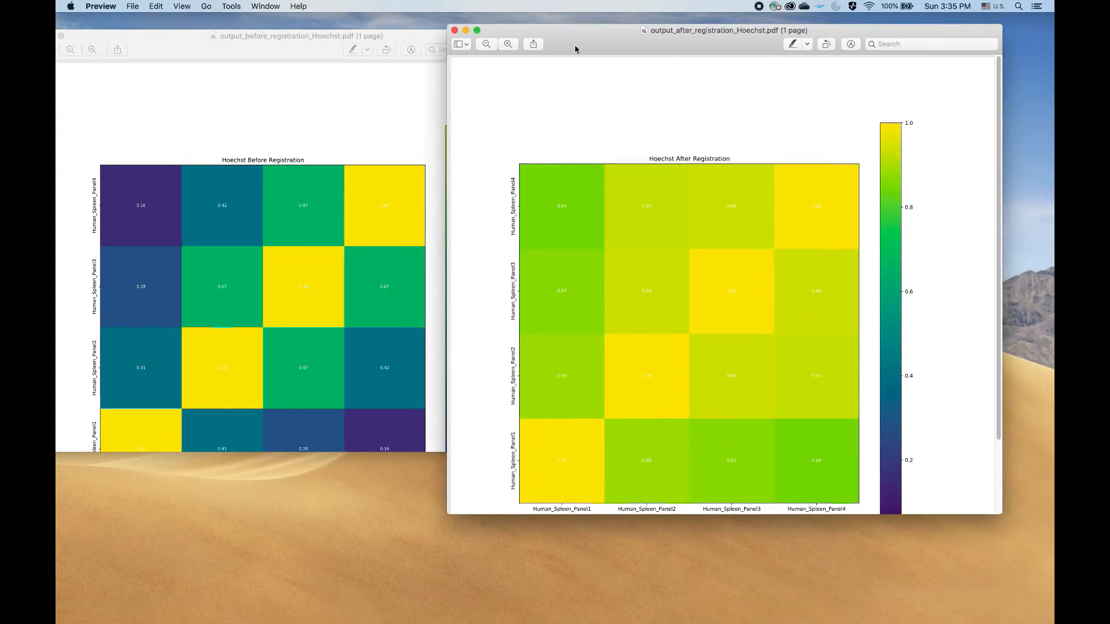
mouse_move(171, 240)
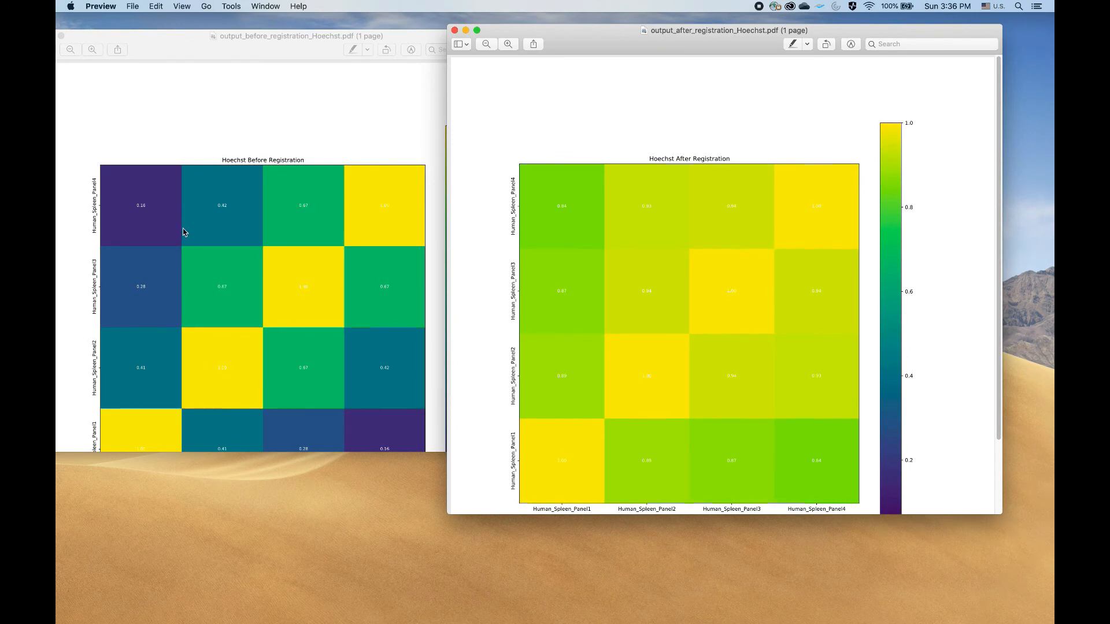
mouse_move(169, 319)
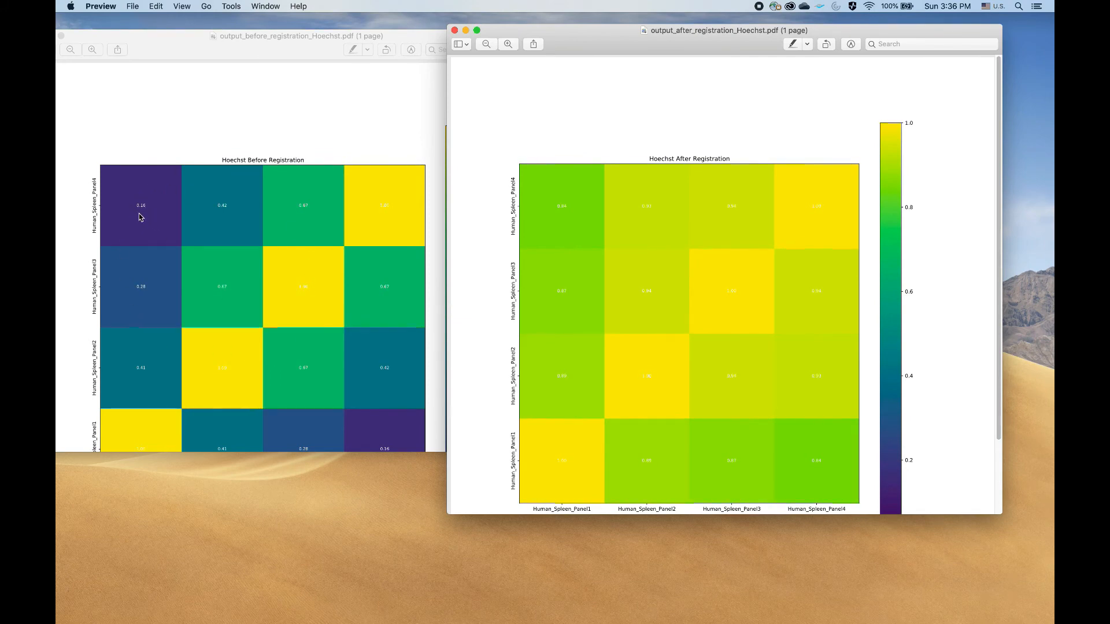
mouse_move(566, 219)
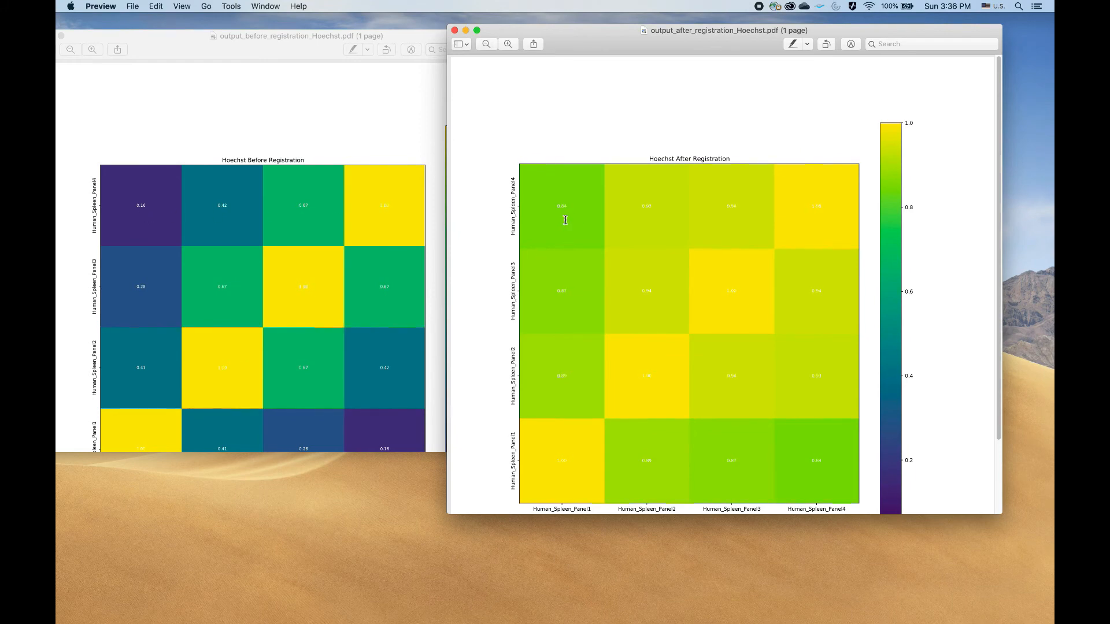
mouse_move(661, 253)
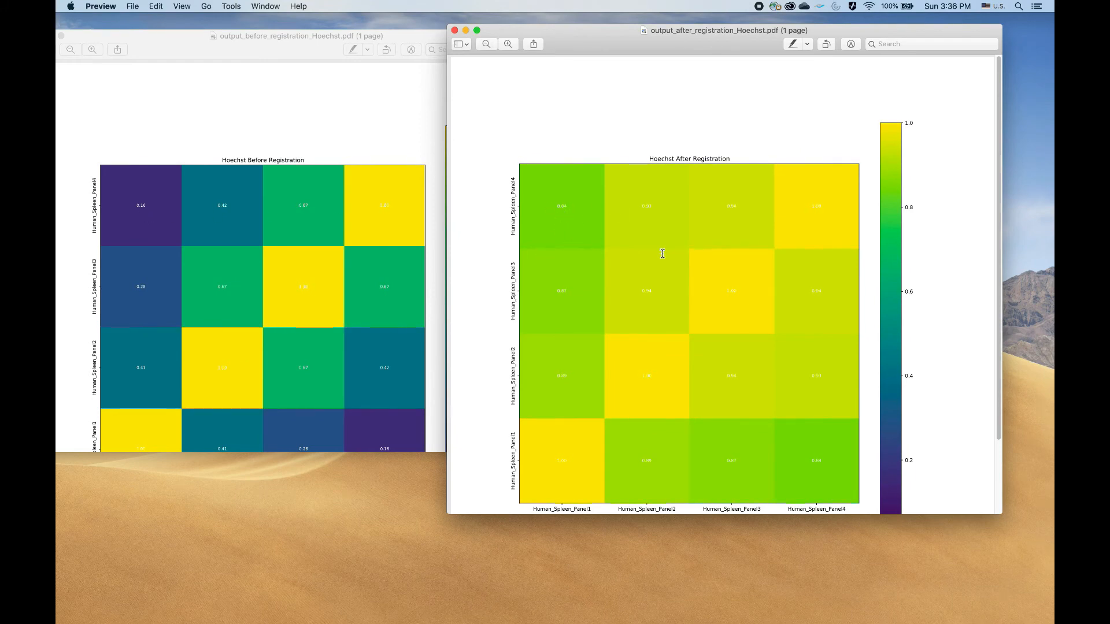
mouse_move(672, 273)
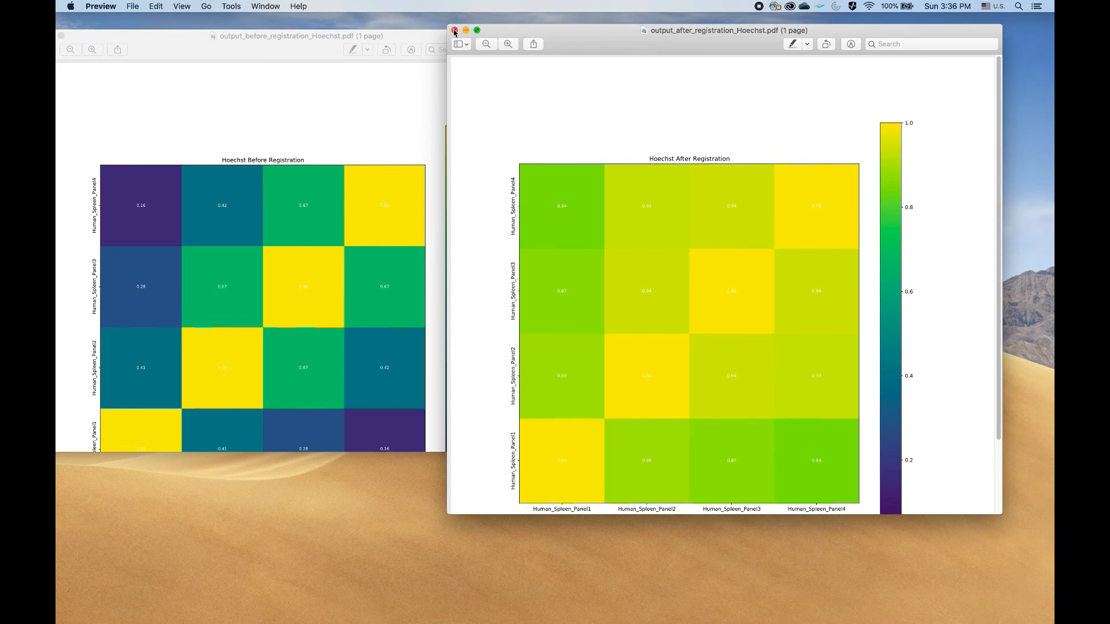
left_click(453, 30)
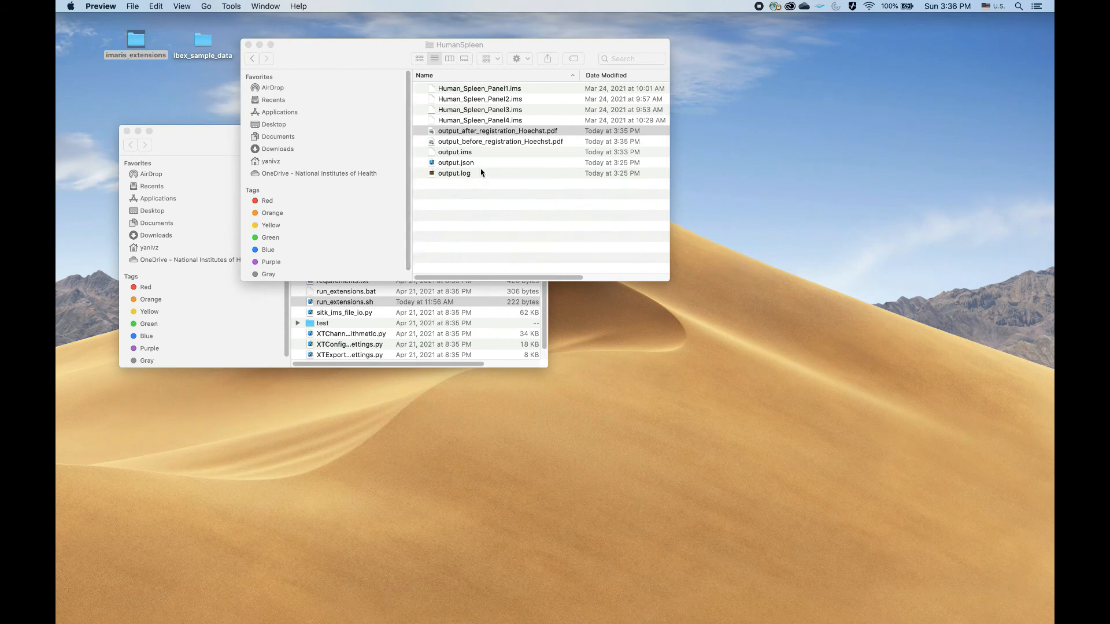
- Launch output.ims from the HumanSpleen folder into Imaris, glancing at output.json and output.log
left_click(454, 151)
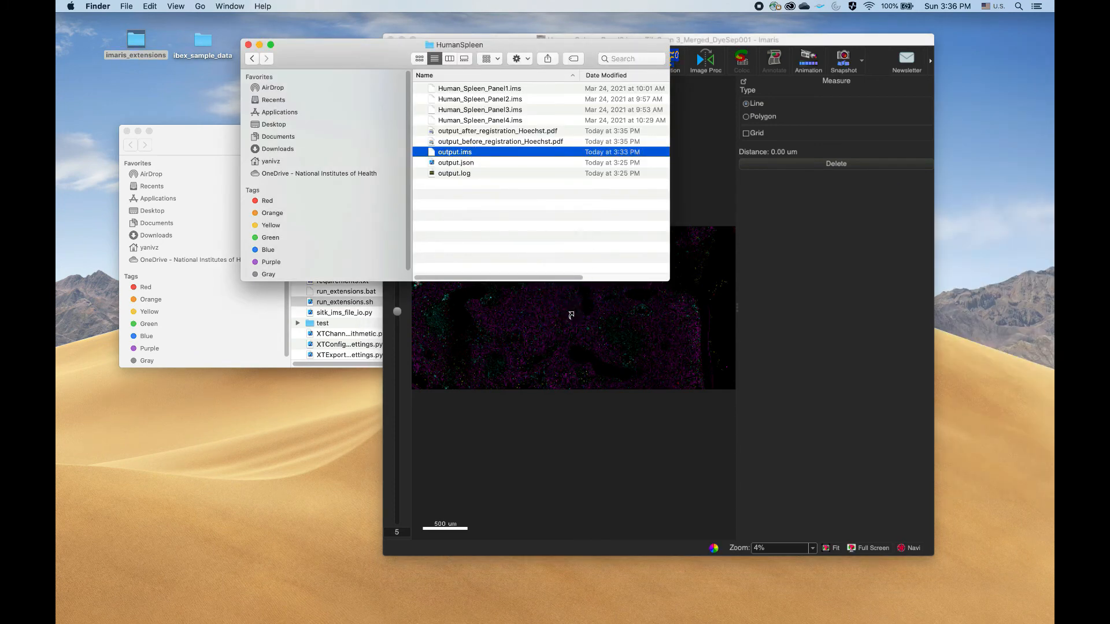
double_click(454, 151)
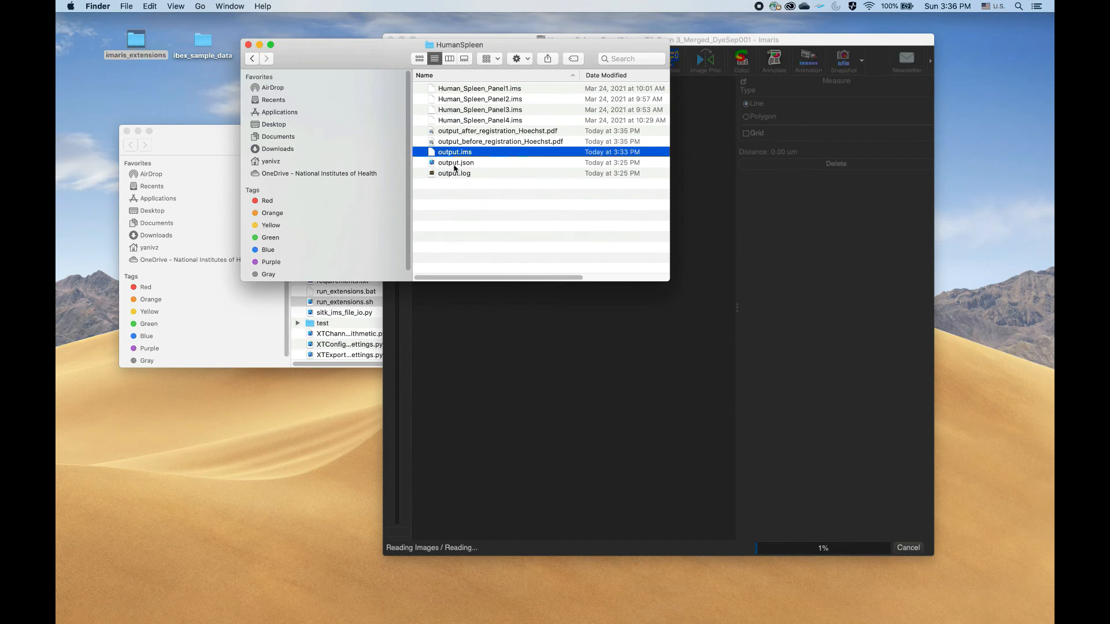
left_click(455, 162)
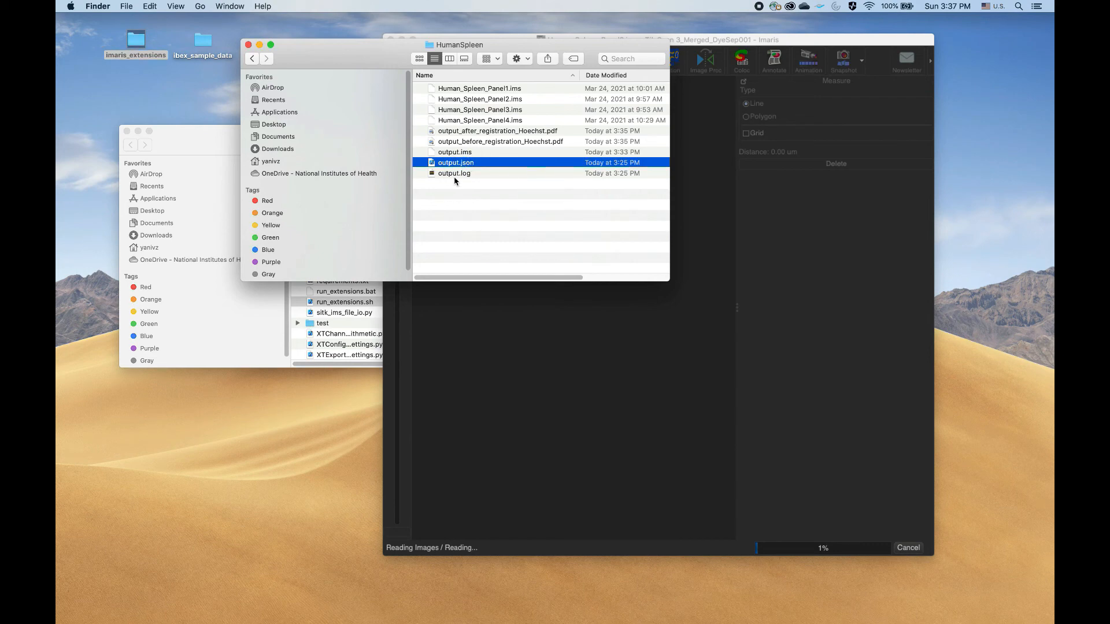
left_click(453, 173)
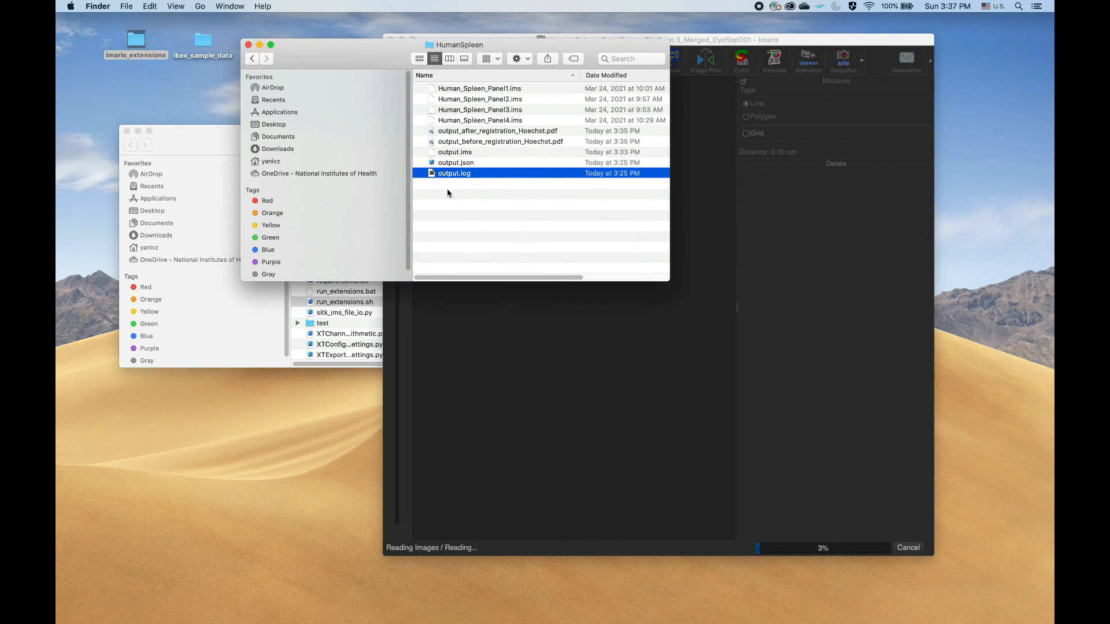
mouse_move(465, 178)
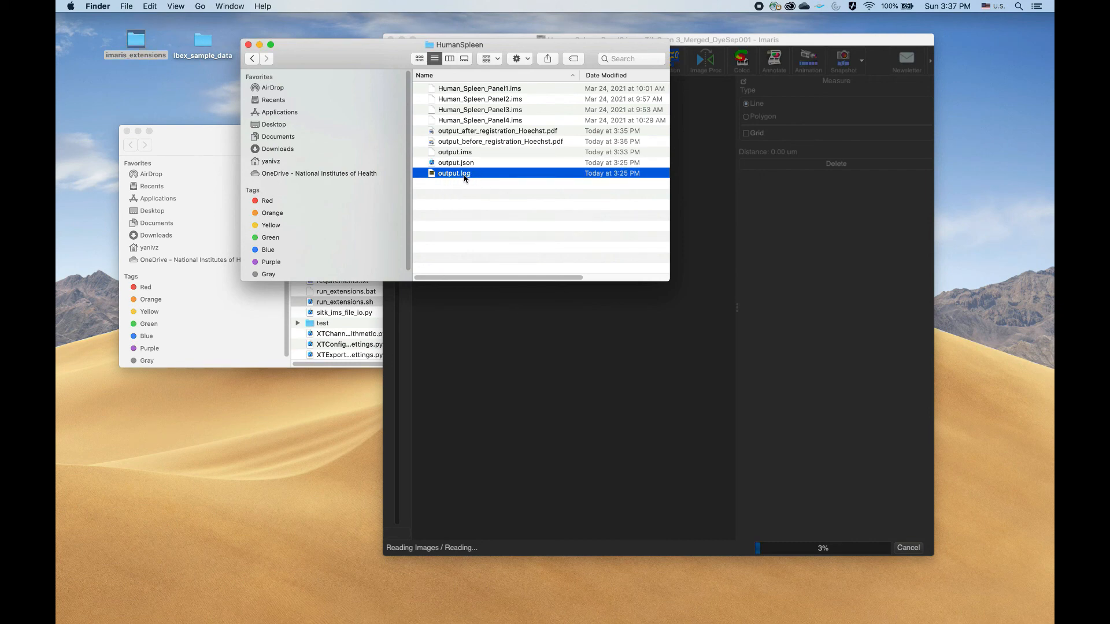
mouse_move(644, 121)
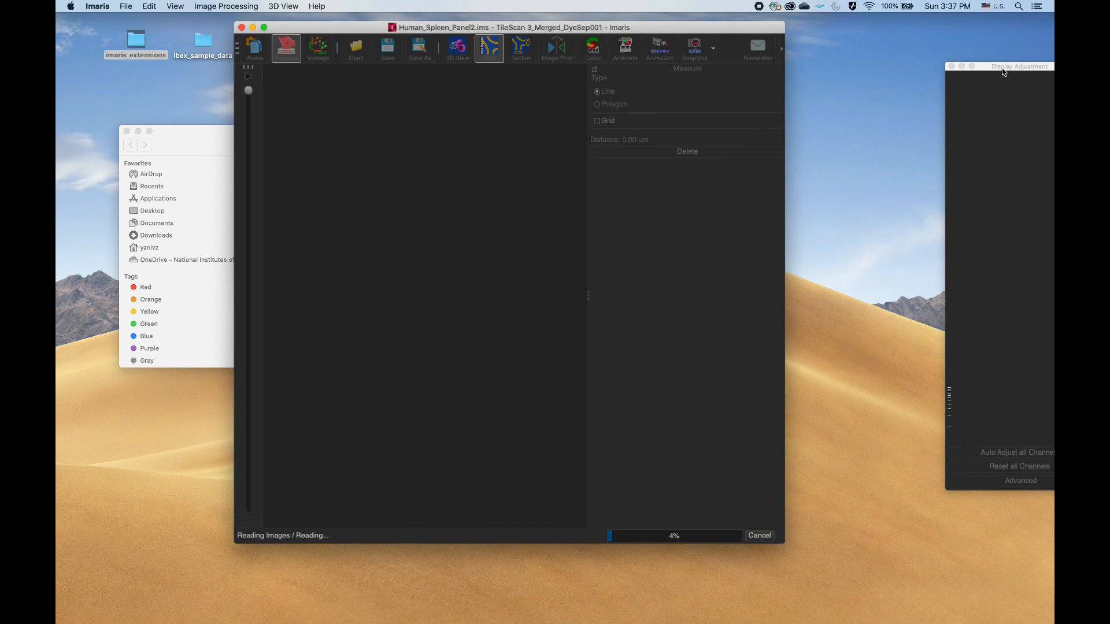
- Move the Display Adjustment window fully on screen to show Panel1 and Panel2 channels
left_click_drag(1020, 66, 864, 37)
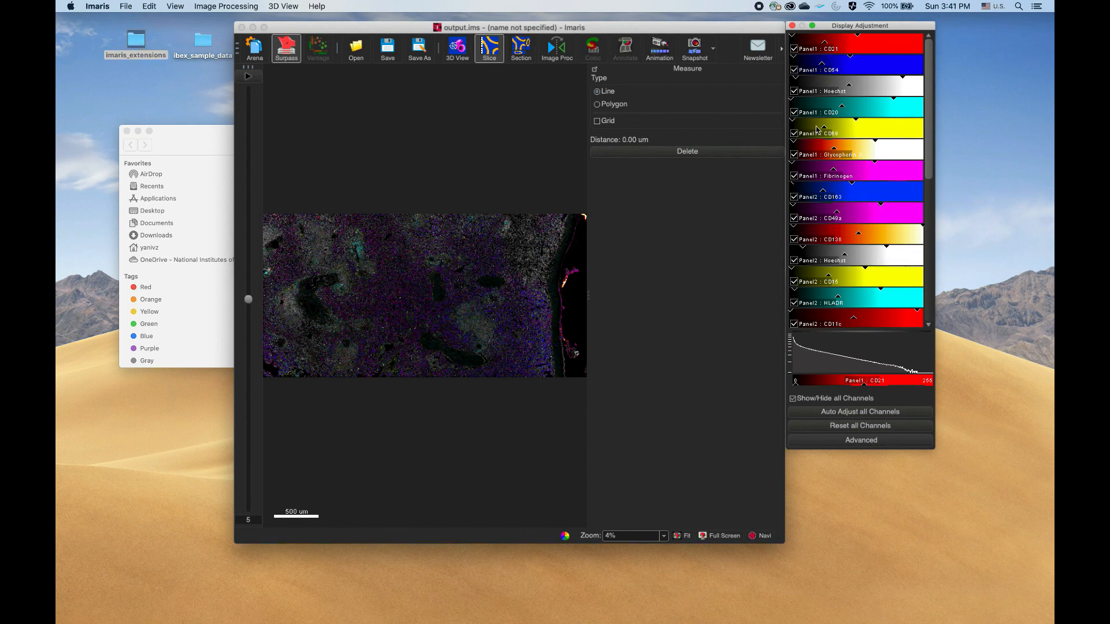
mouse_move(446, 168)
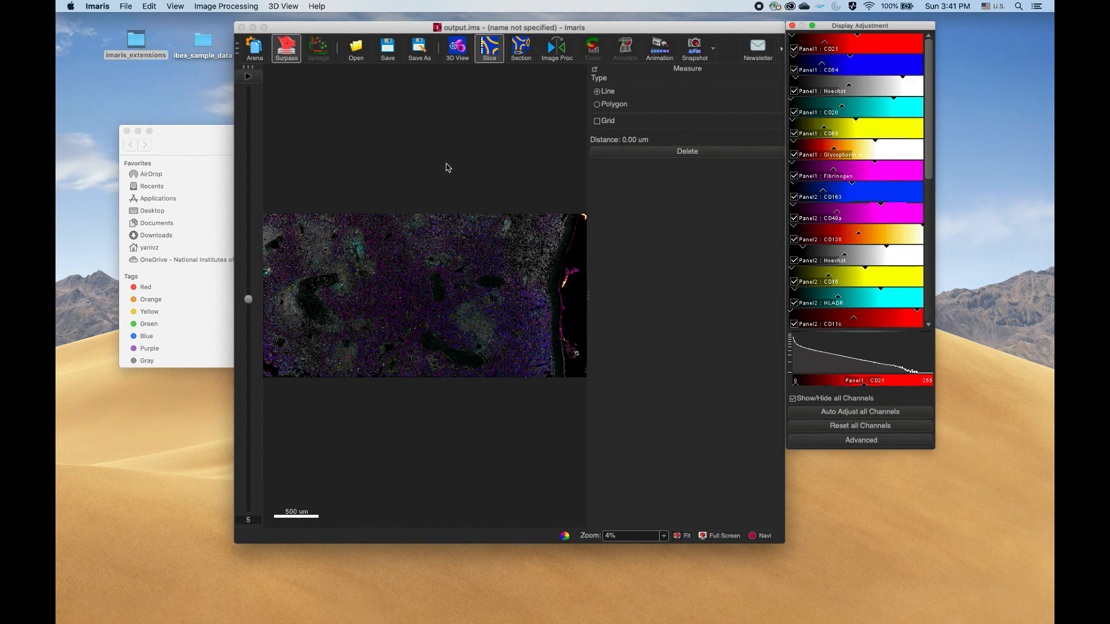
mouse_move(340, 132)
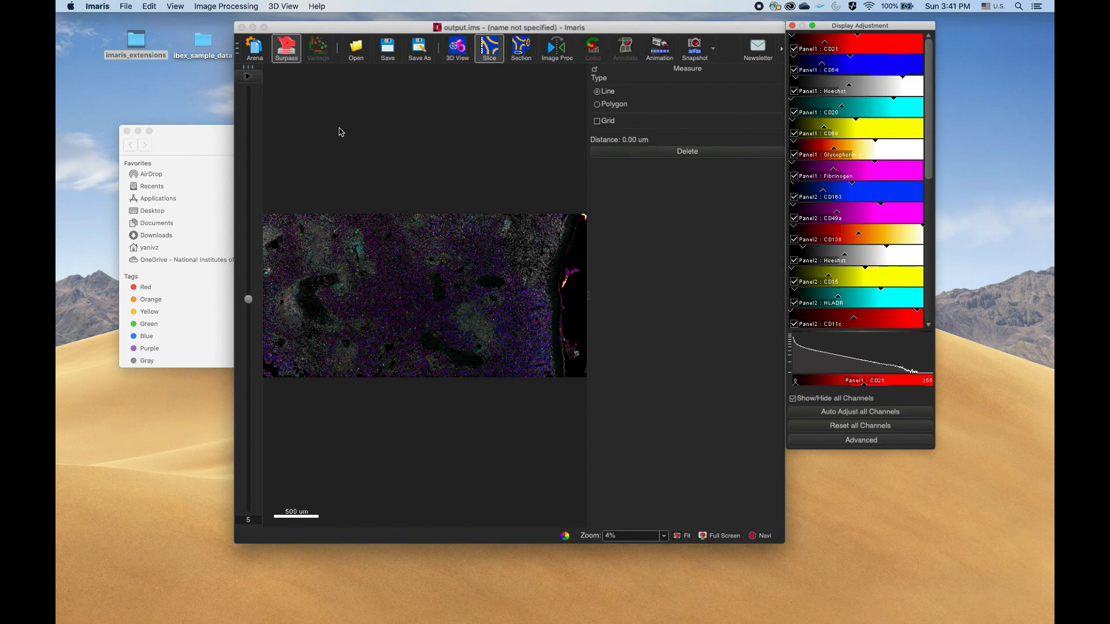